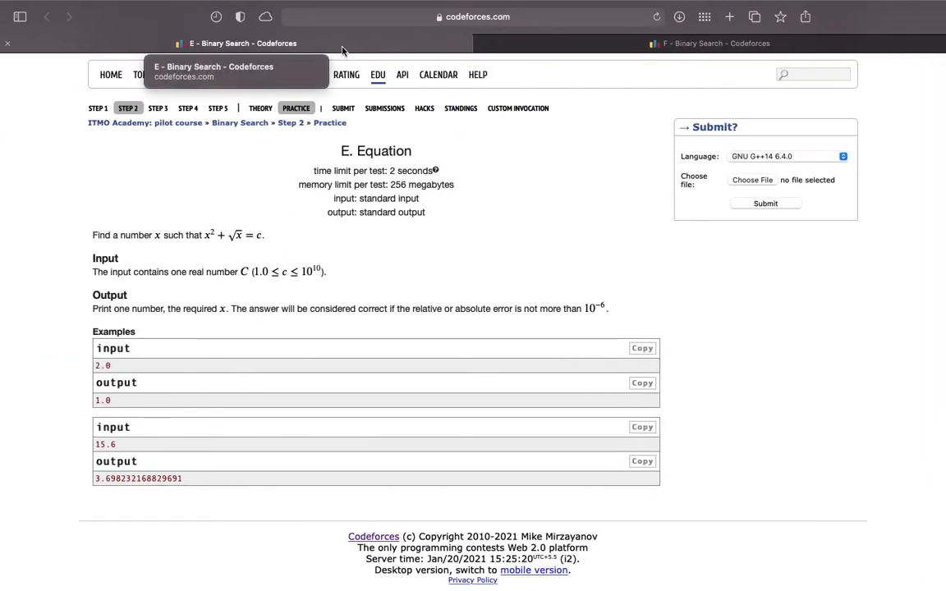
mouse_move(448, 296)
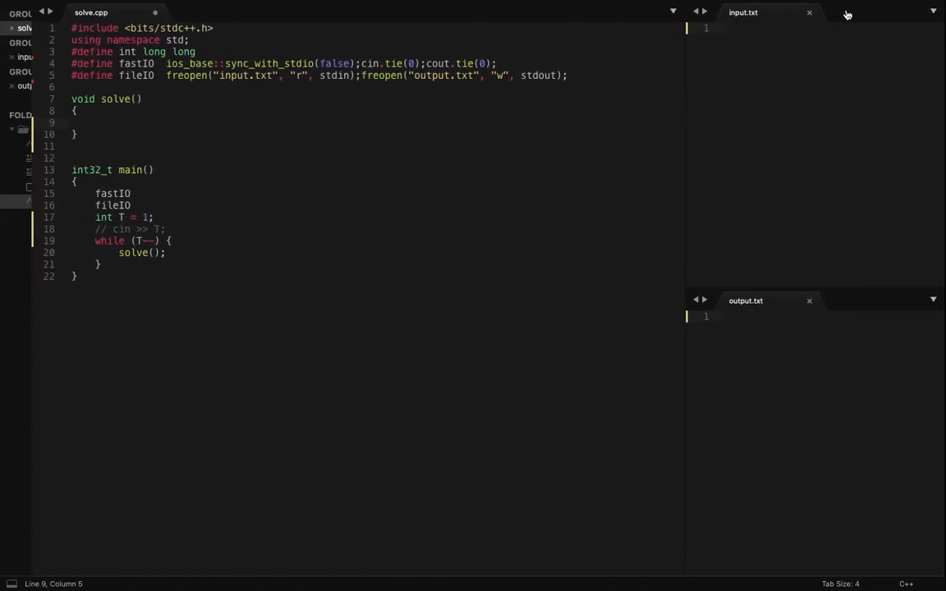
Put sample input 2.0 in input.txt and add #define ld long double to solve.cpp.
text(2.0)
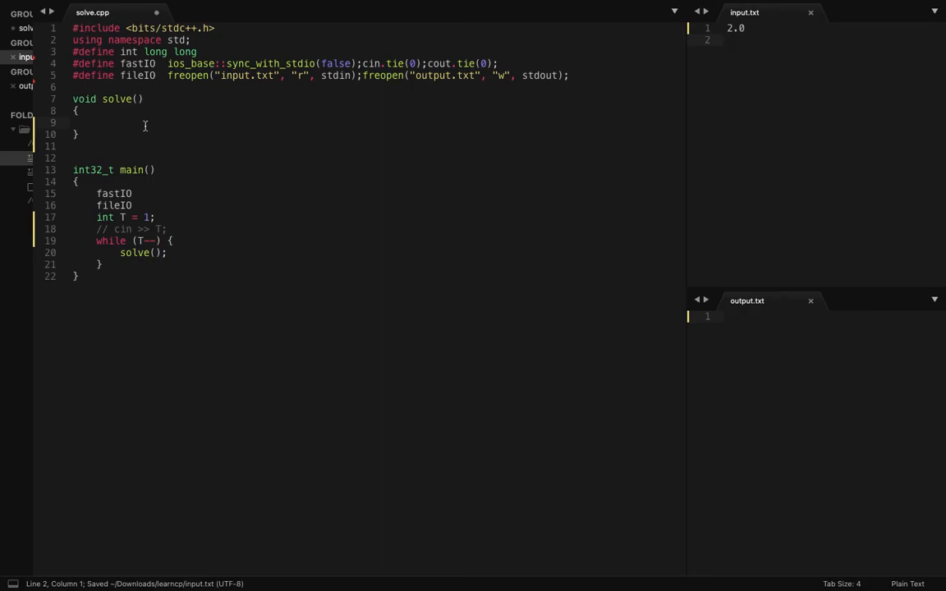
click(96, 122)
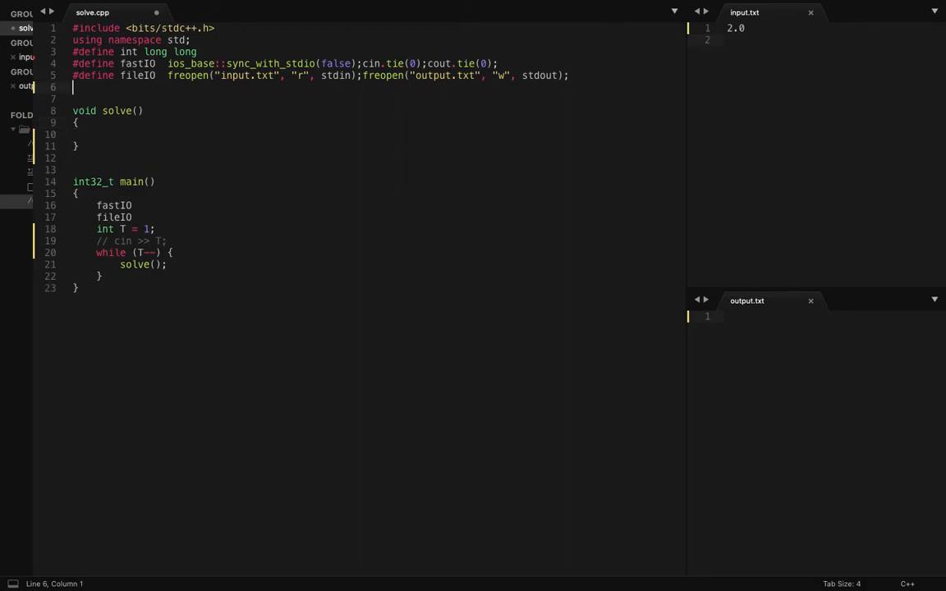
text(#define ld  long double)
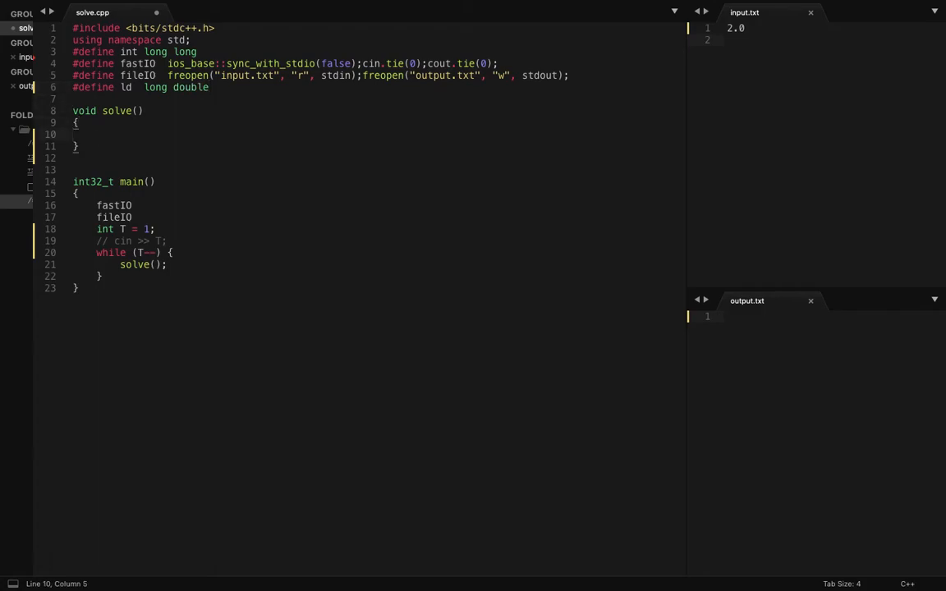
In solve(), declare ld c, read it, and set search bounds lo = 0 and hi = c.
text(ld c;)
text(cin >> c;)
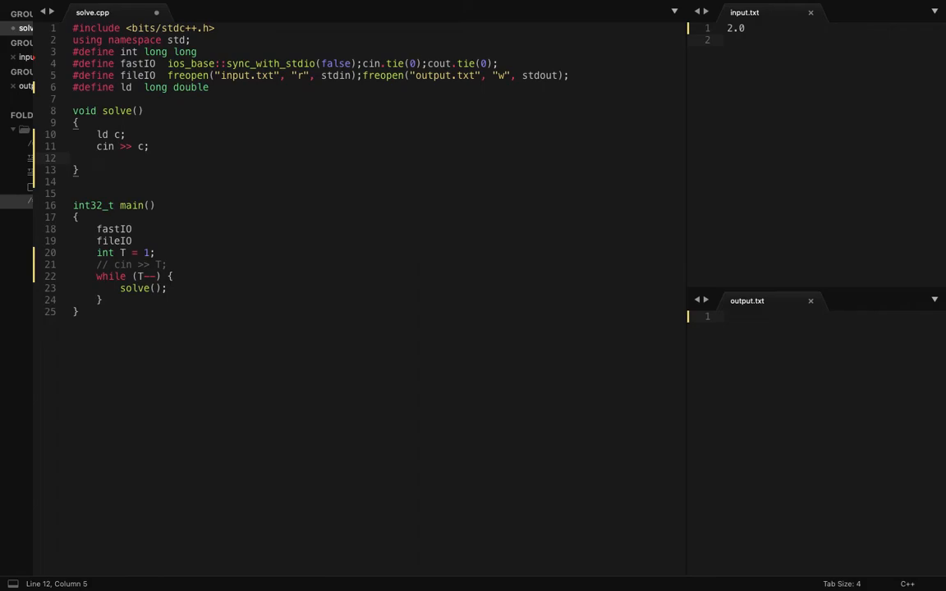
text(int lo =)
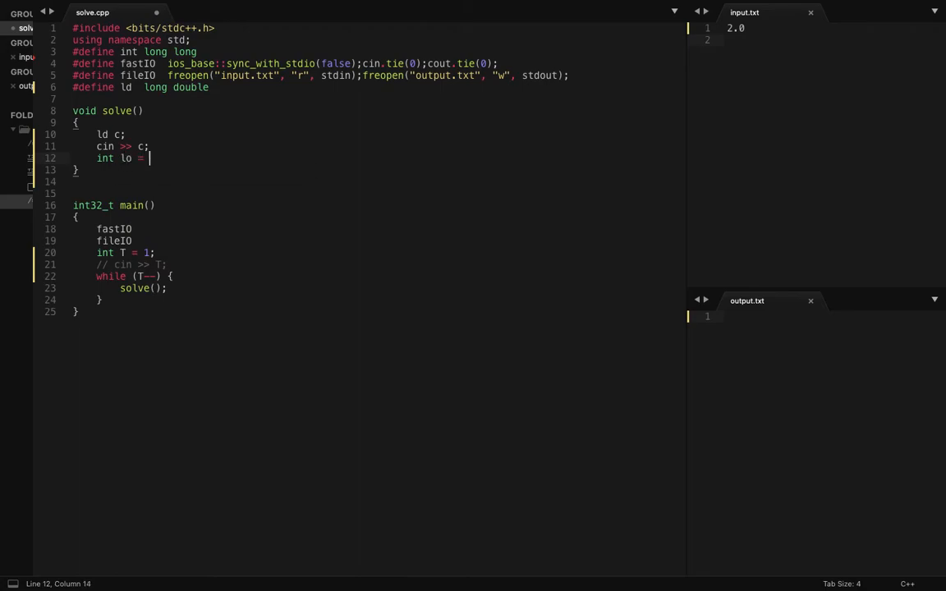
text(0;)
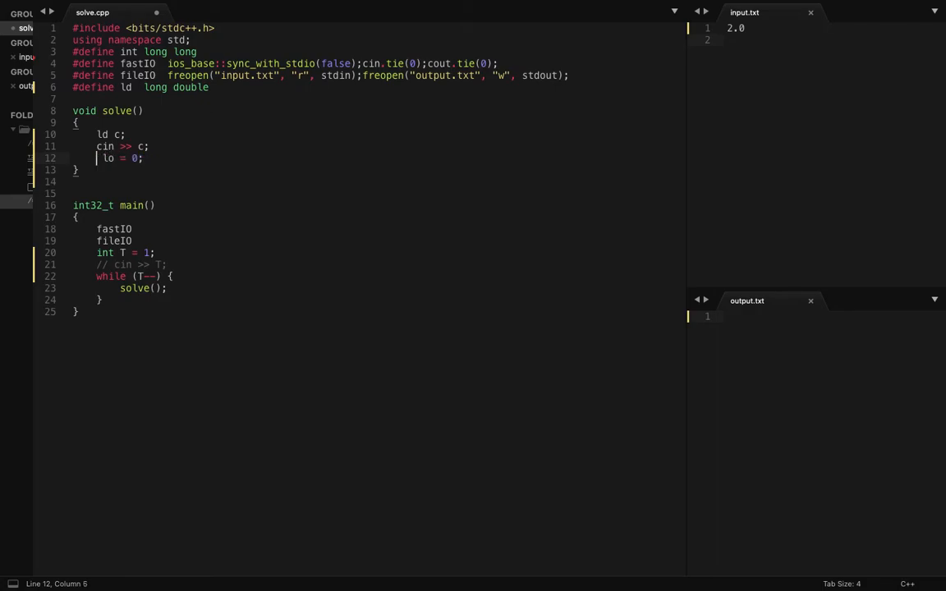
text(ld)
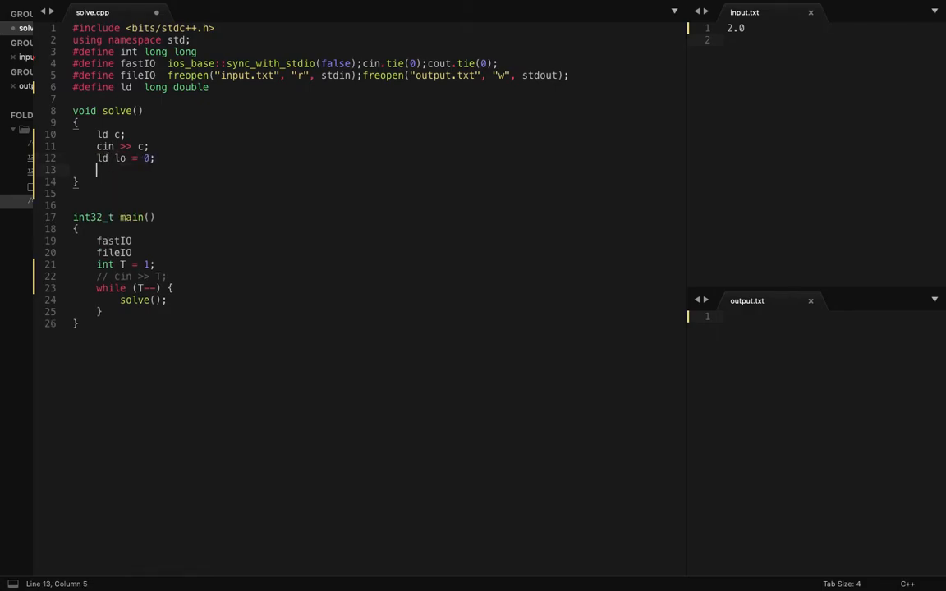
text(ld hi = c;)
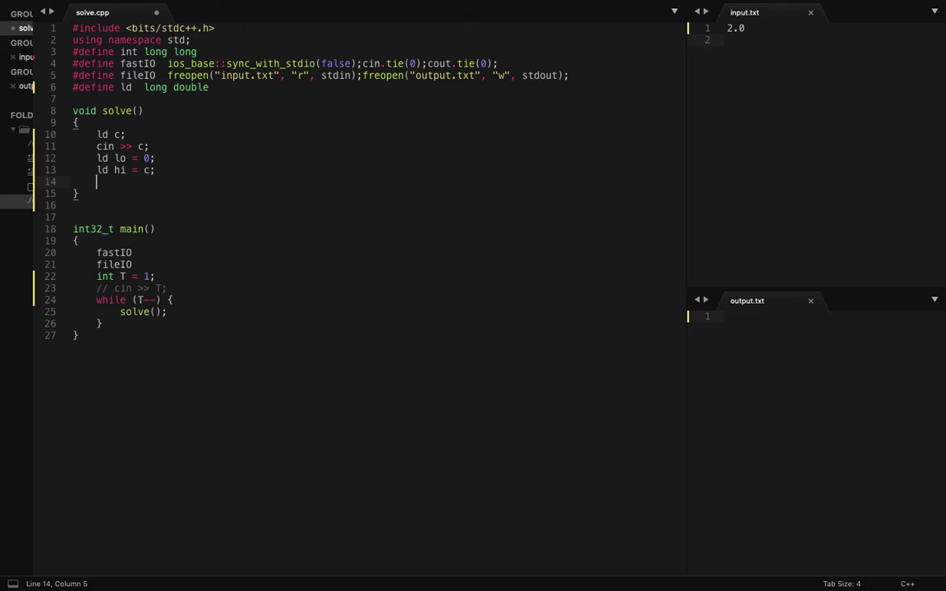
Write a 60-iteration loop computing mid = (lo + hi) / 2 and branching on isValid(mid, c).
text(for ()
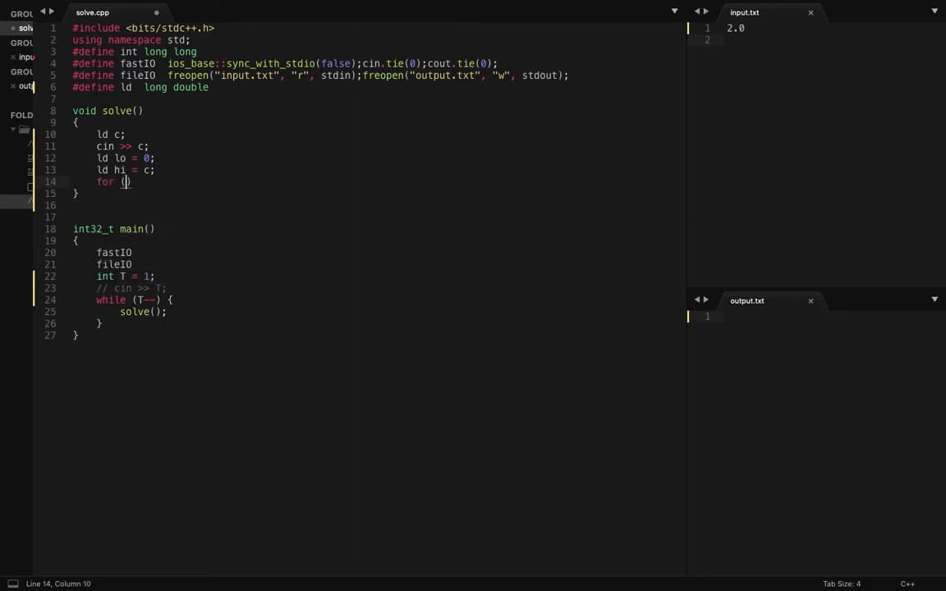
text(int i=0; i<60; i++)
text(ld mid =)
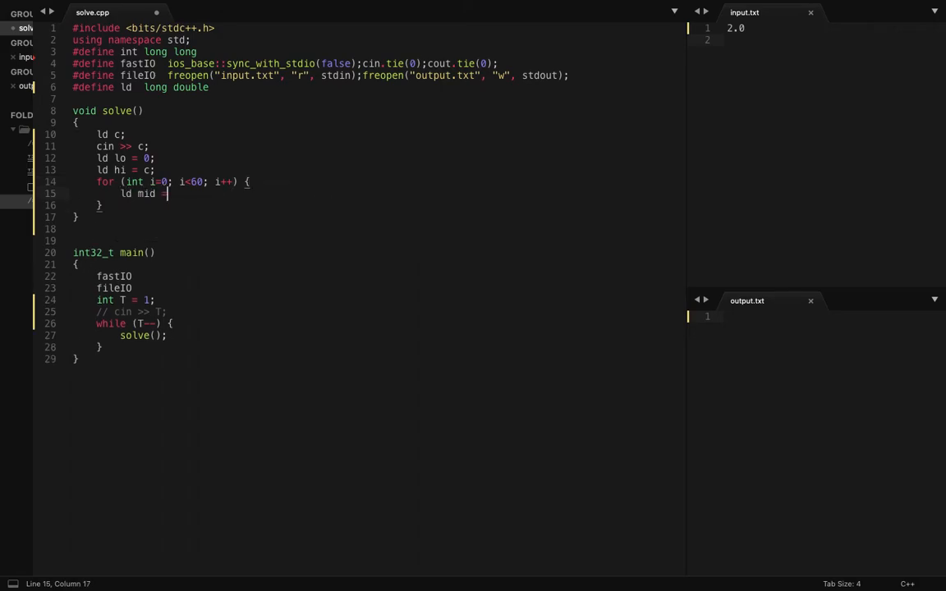
text((lo)
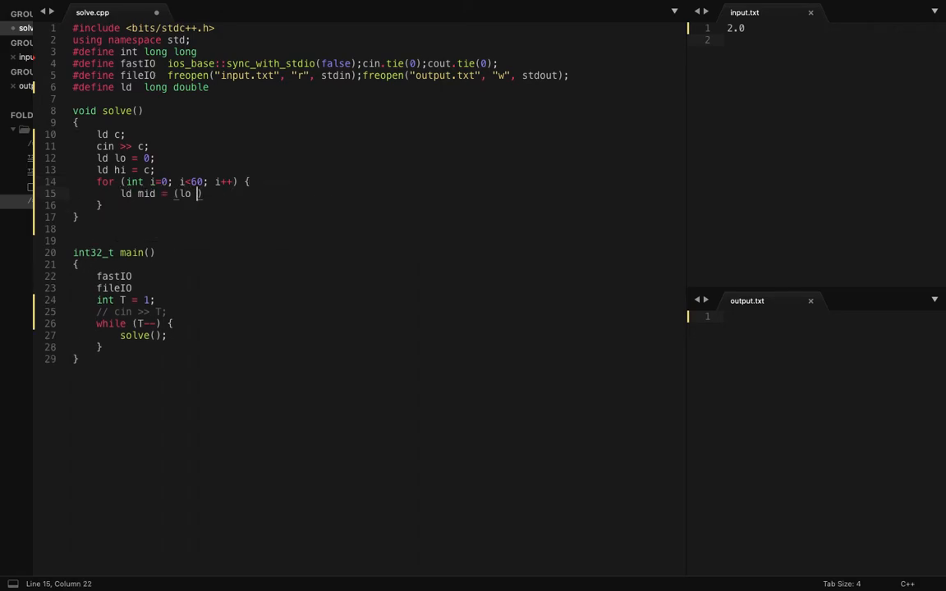
text(+ hi) / 2;)
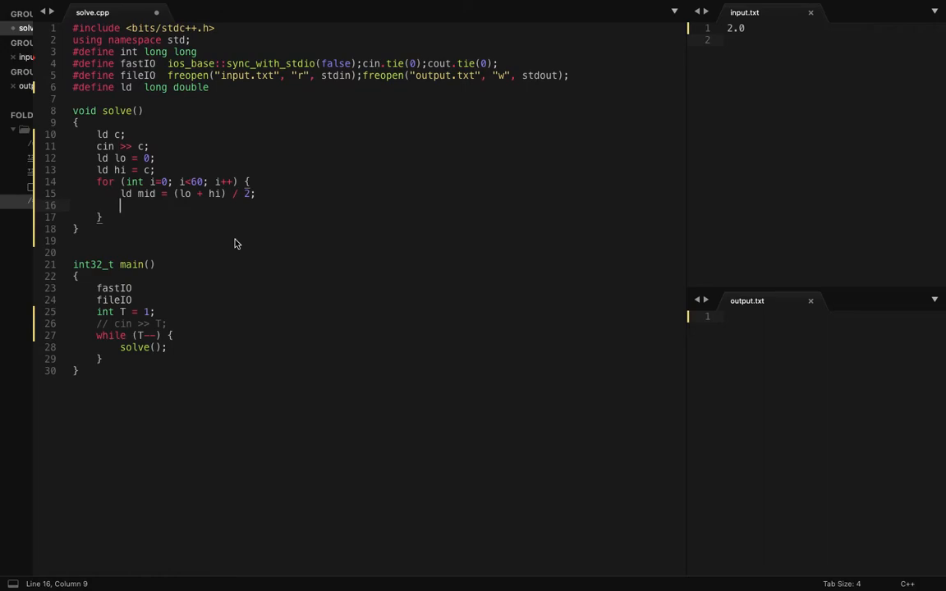
text(if ())
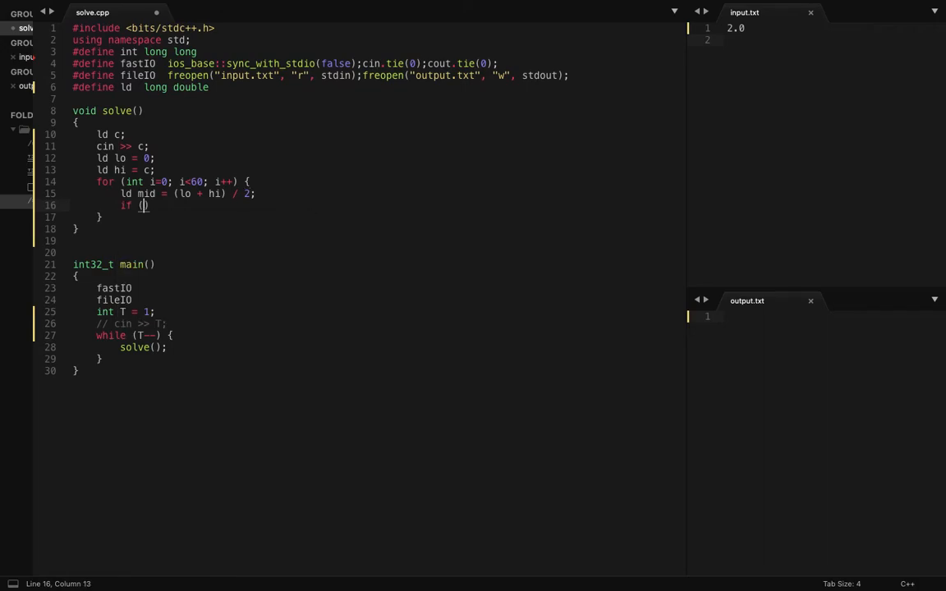
text(isValid()
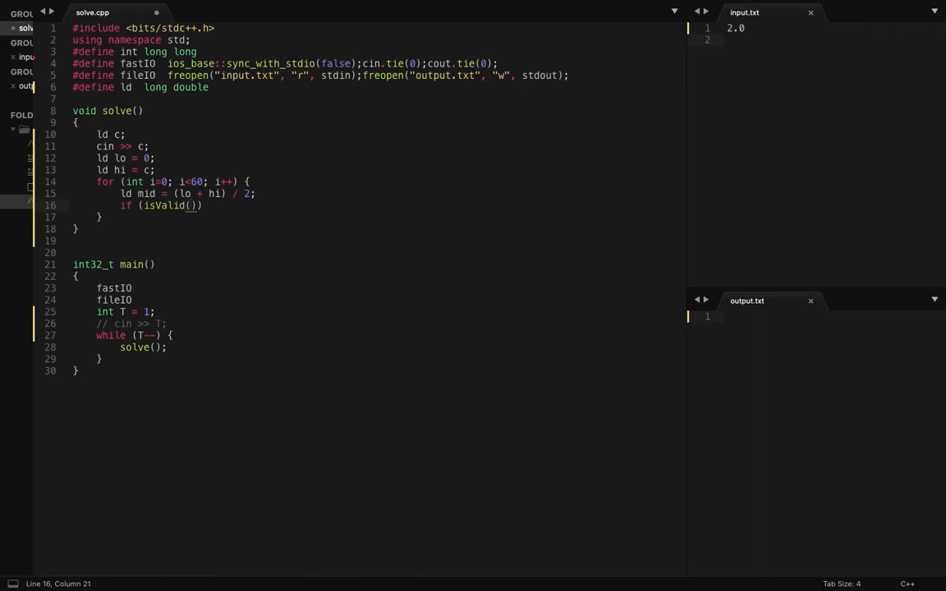
text(mid, c)))
text(cout)
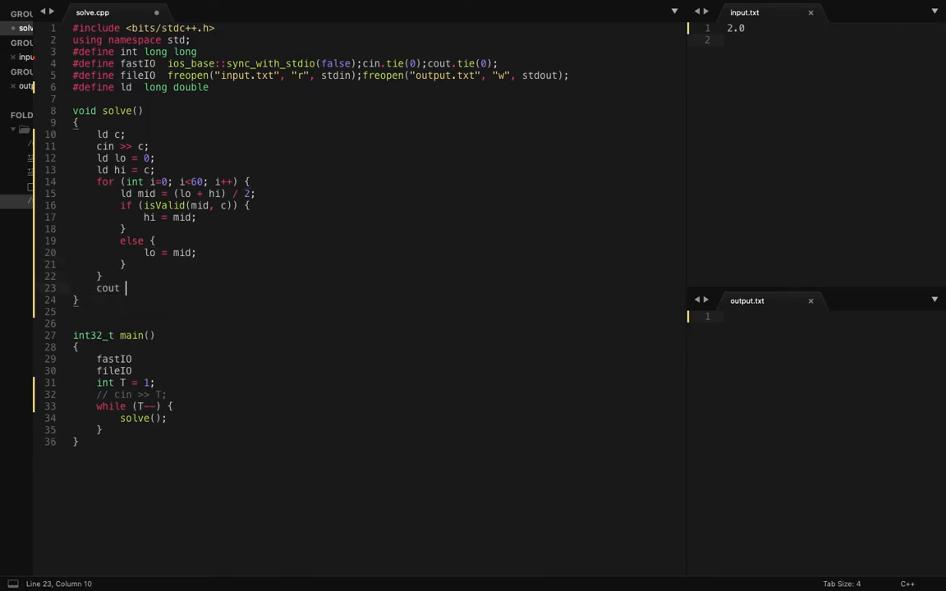
Print hi with setprecision(10) and endl, then select the isValid name to copy it.
text(<< setprec)
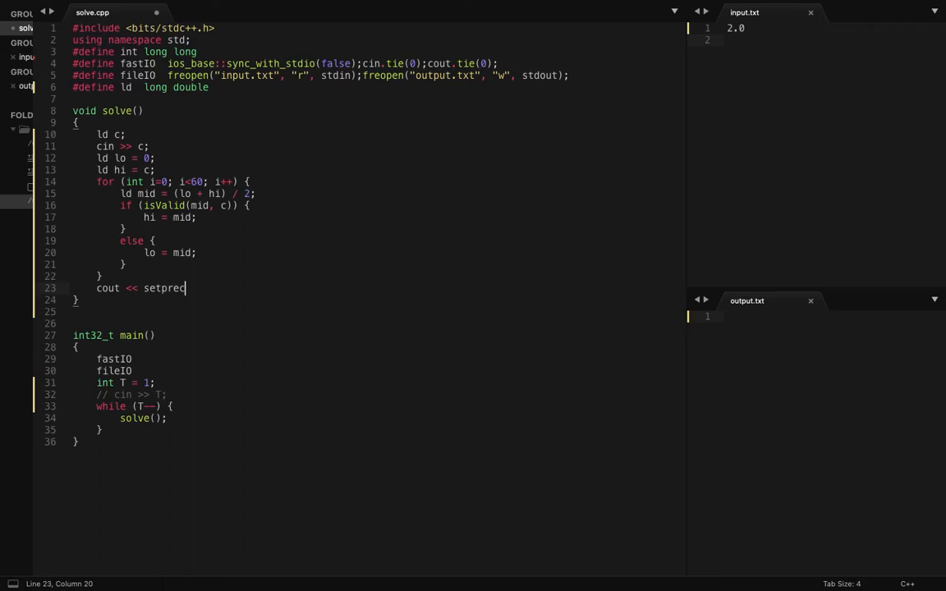
text(ision(10))
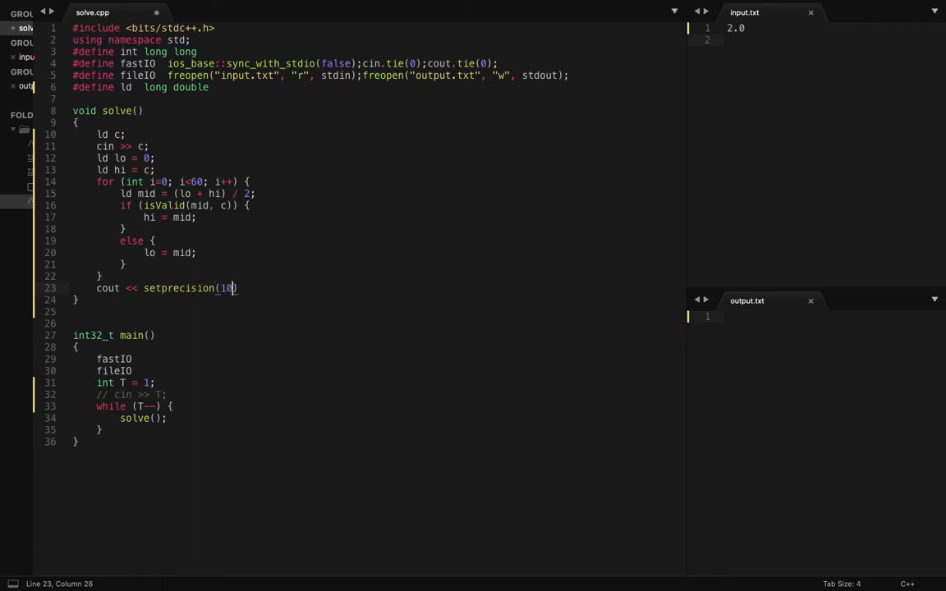
text(<< hi <<)
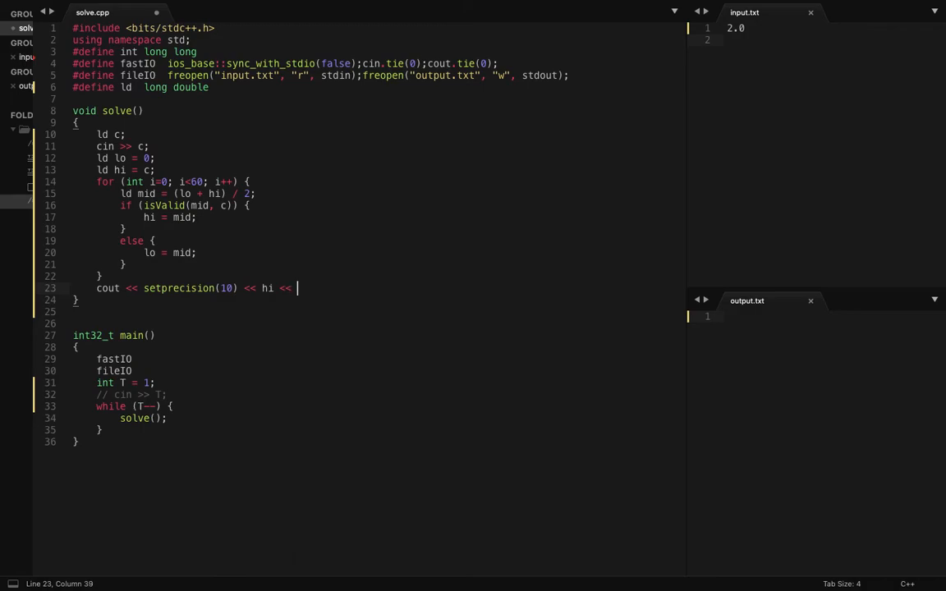
text(endl)
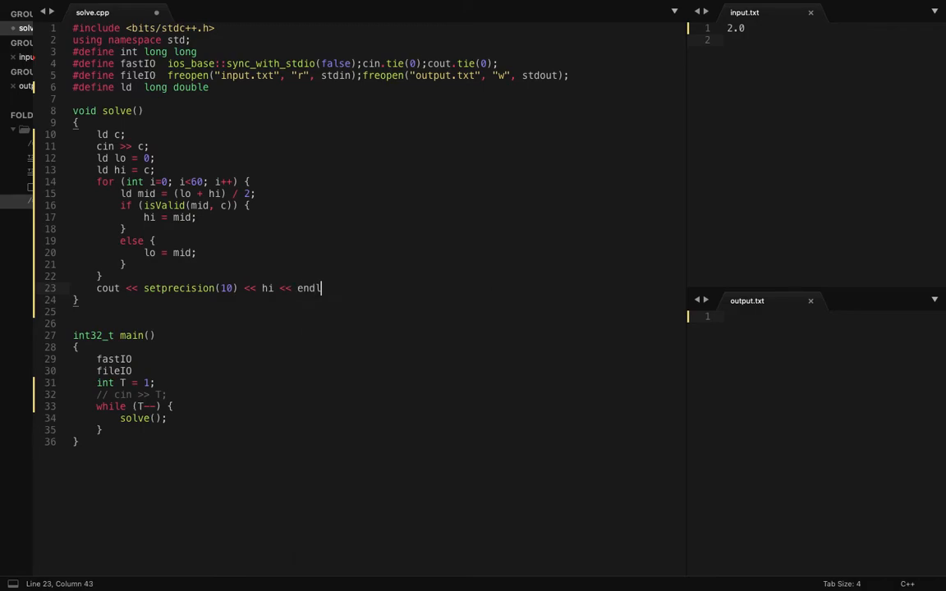
click(143, 205)
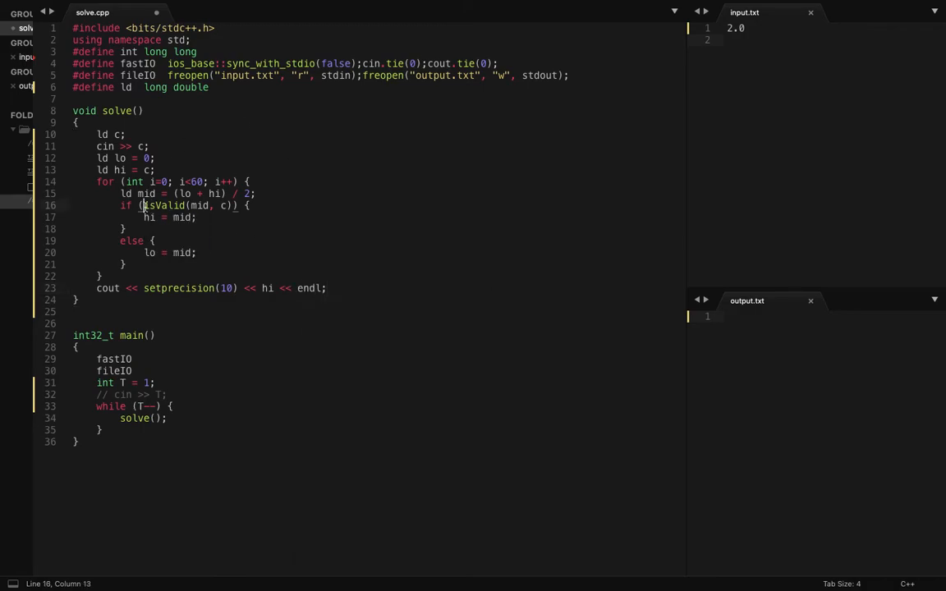
double_click(161, 205)
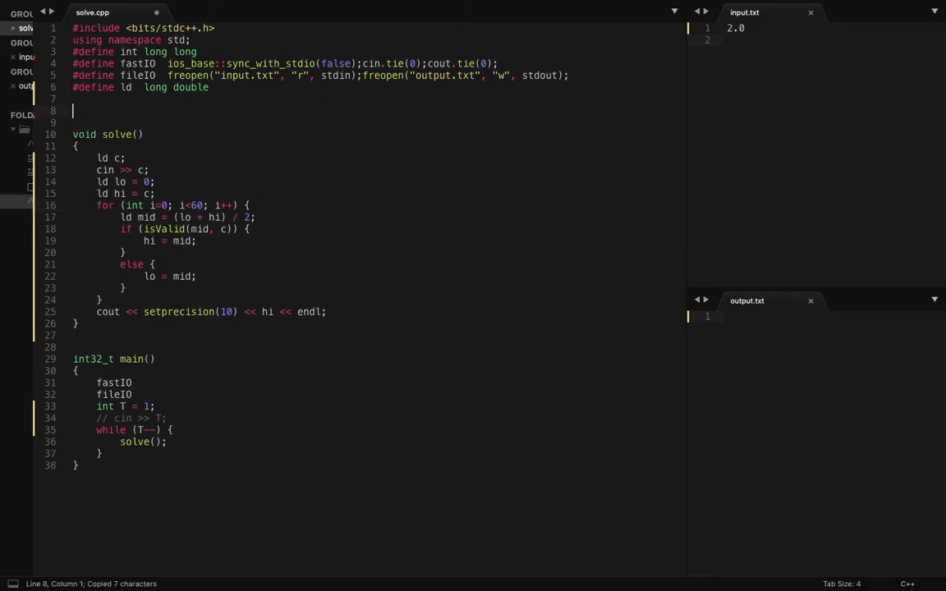
Define bool isValid(ld mid, ld c) returning (mid*mid) + sqrt(mid) >= c.
text(bool)
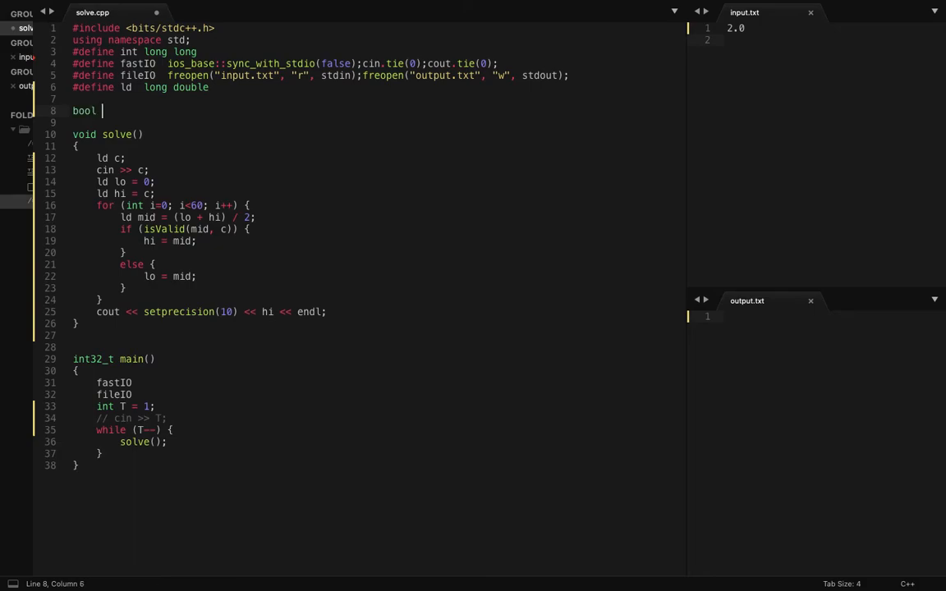
text(isValid(ld)
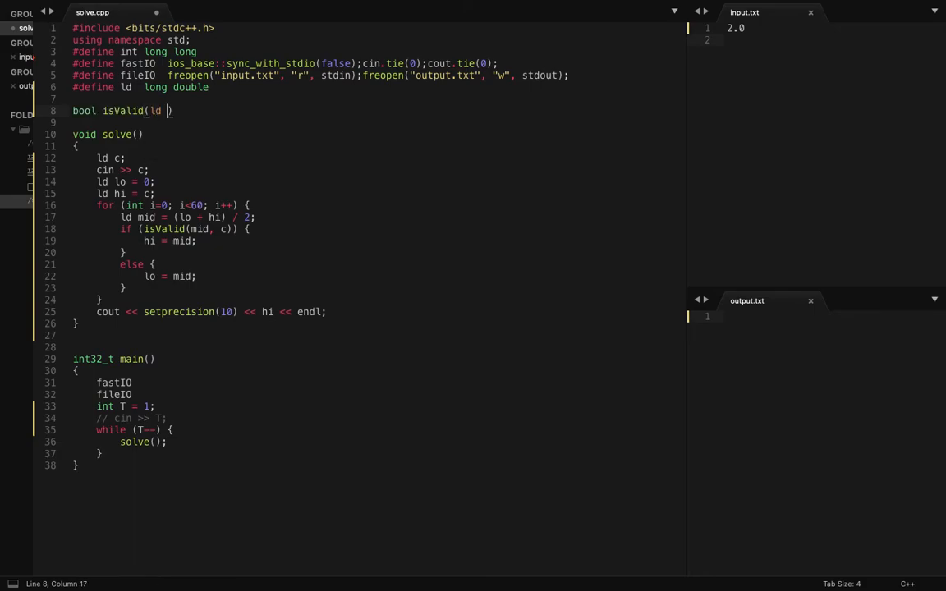
text(mid, ld c))
click(376, 121)
text({)
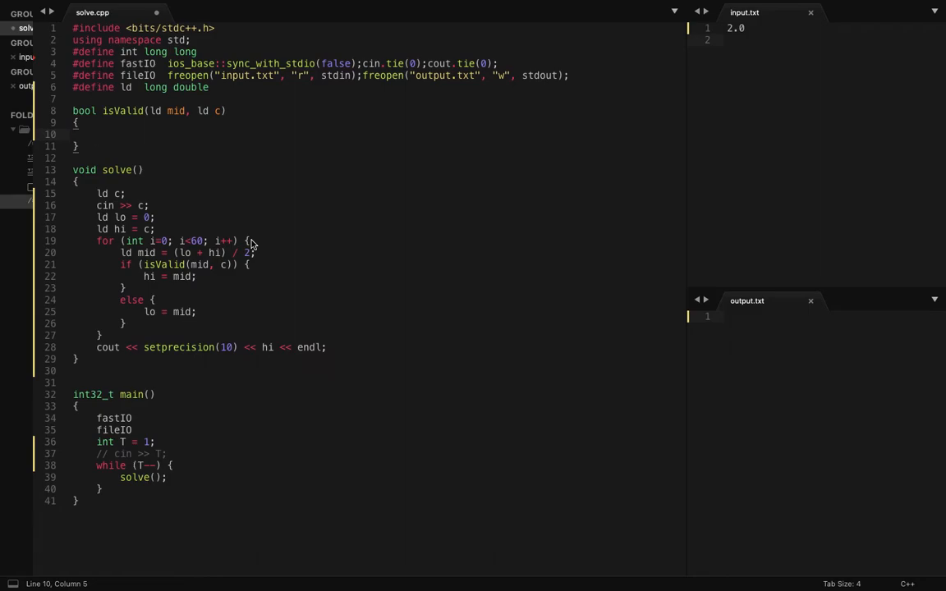
text(return ((mid*mid)
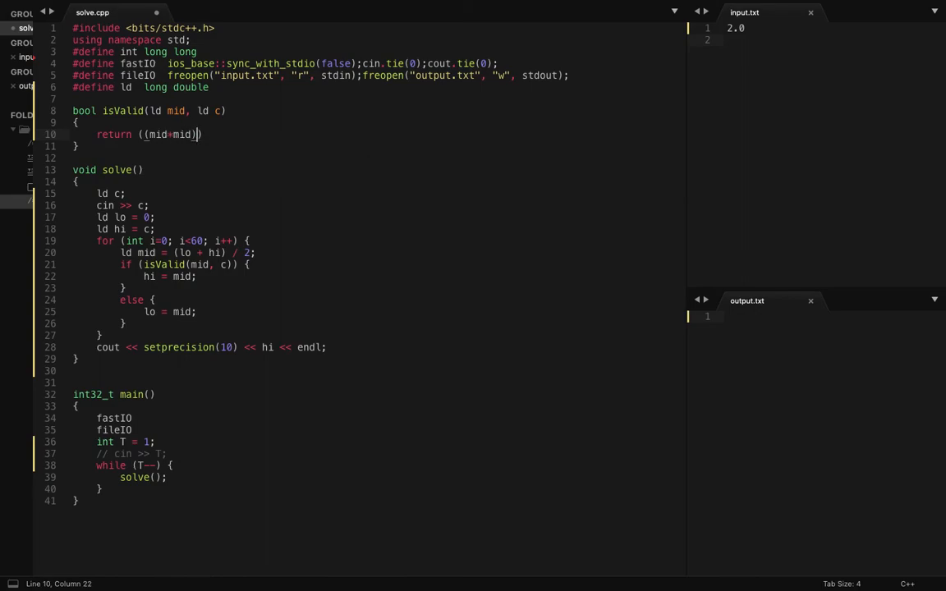
text(+ sqrt(mid)
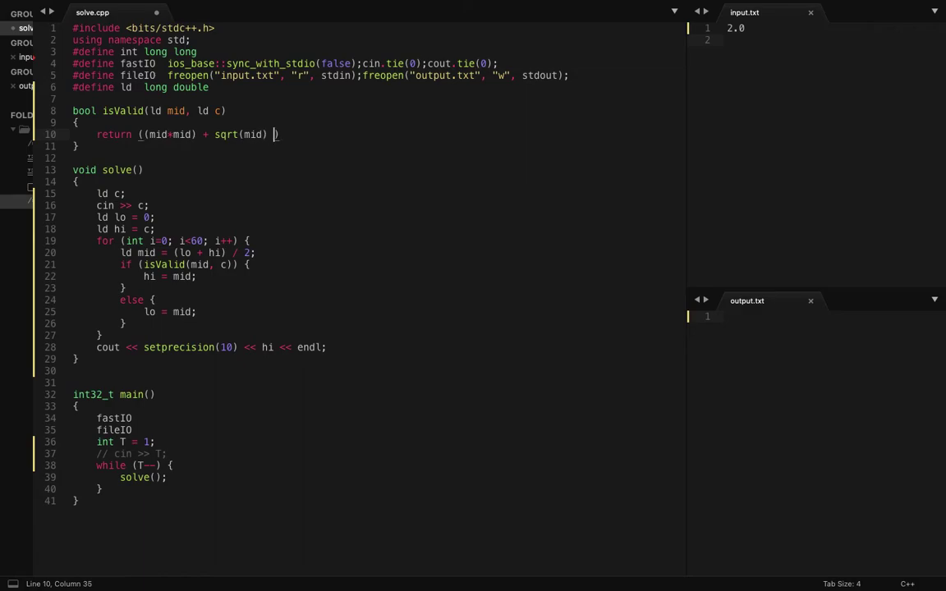
text(>= c);)
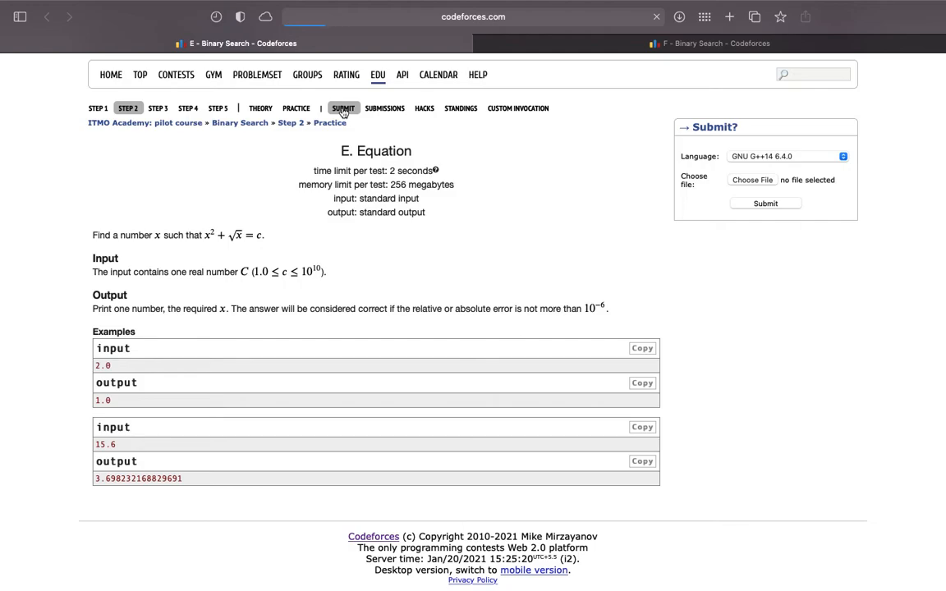
On the Codeforces submit page choose 'E - Equation' and submit the pasted solution.
click(344, 108)
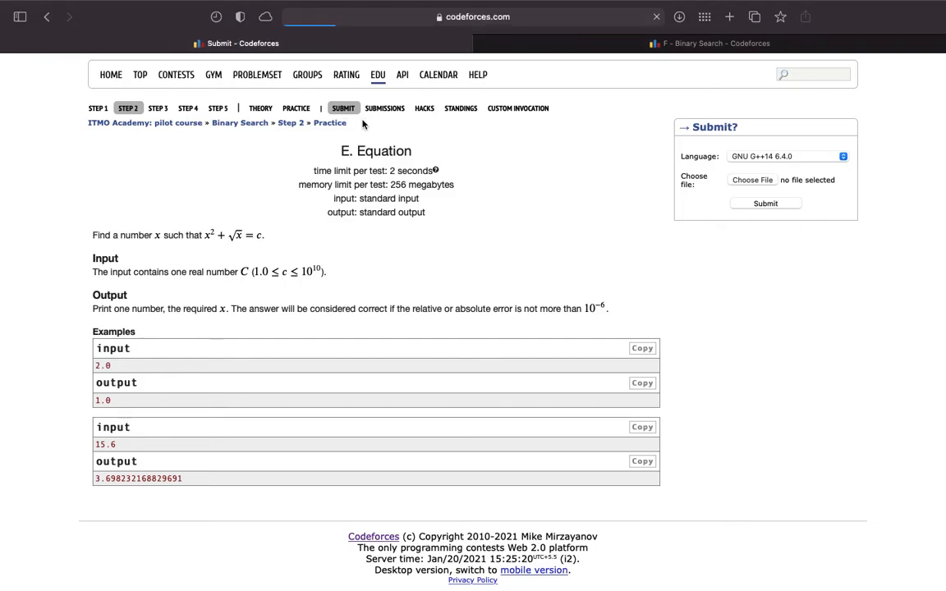
click(343, 108)
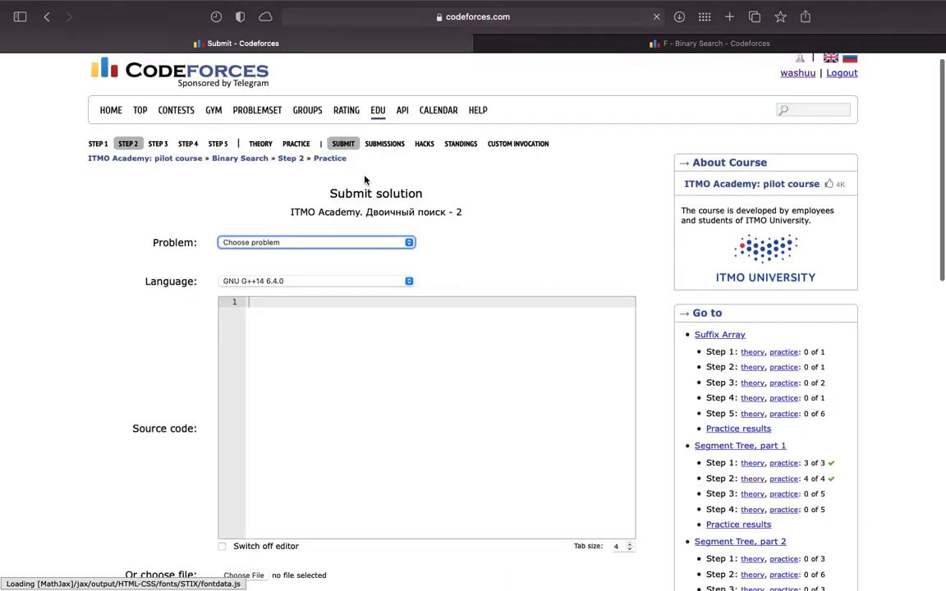
click(315, 242)
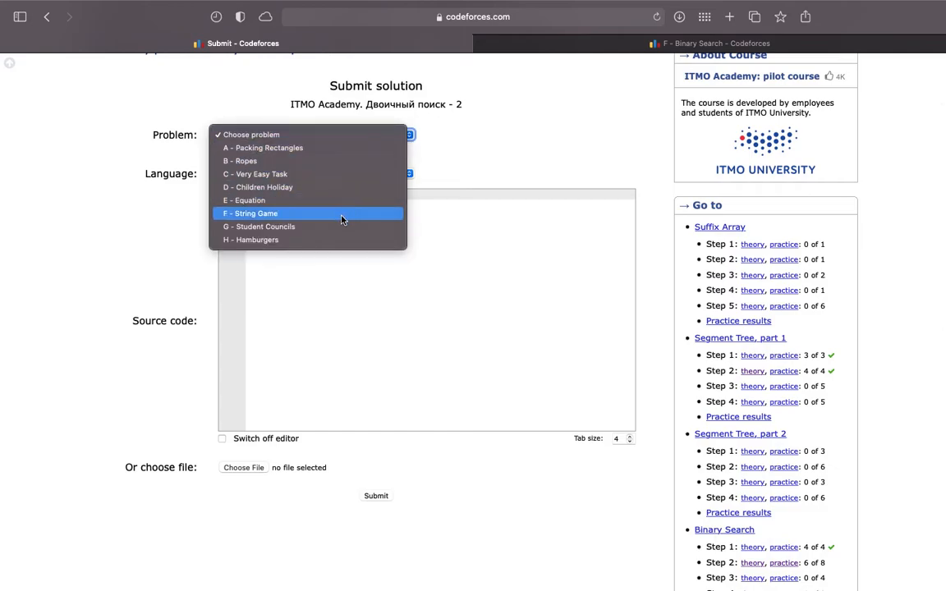
click(243, 200)
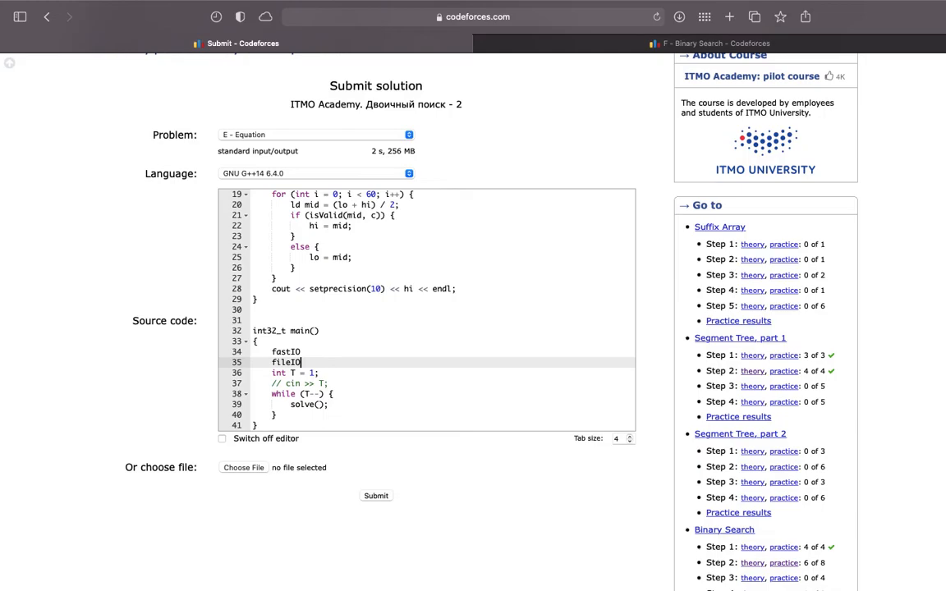
click(374, 496)
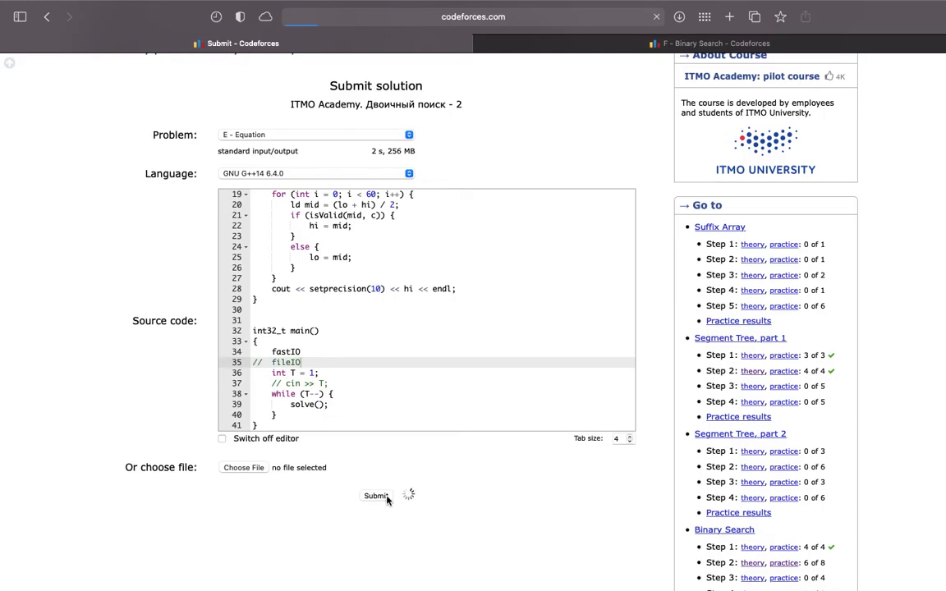
click(376, 496)
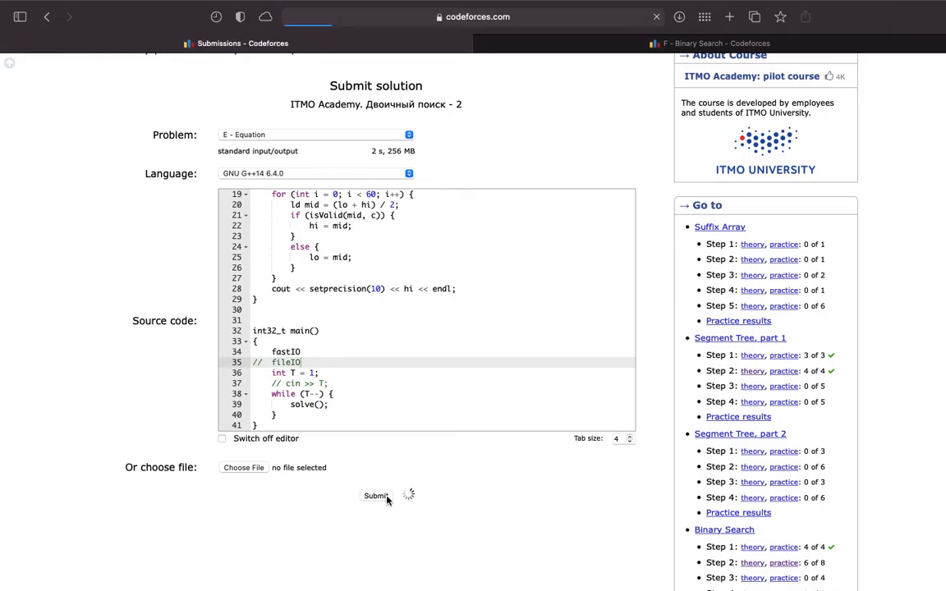
click(375, 496)
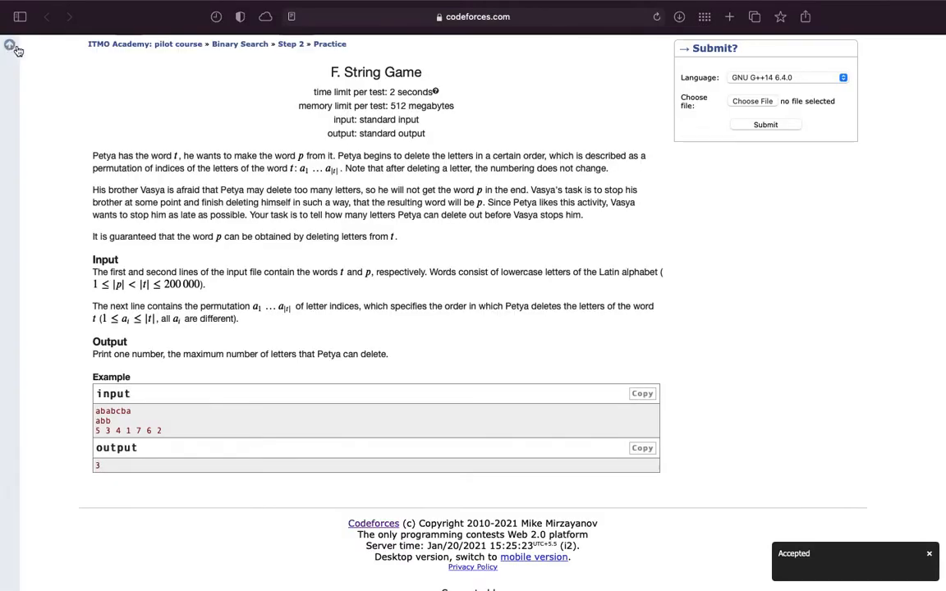
mouse_move(489, 238)
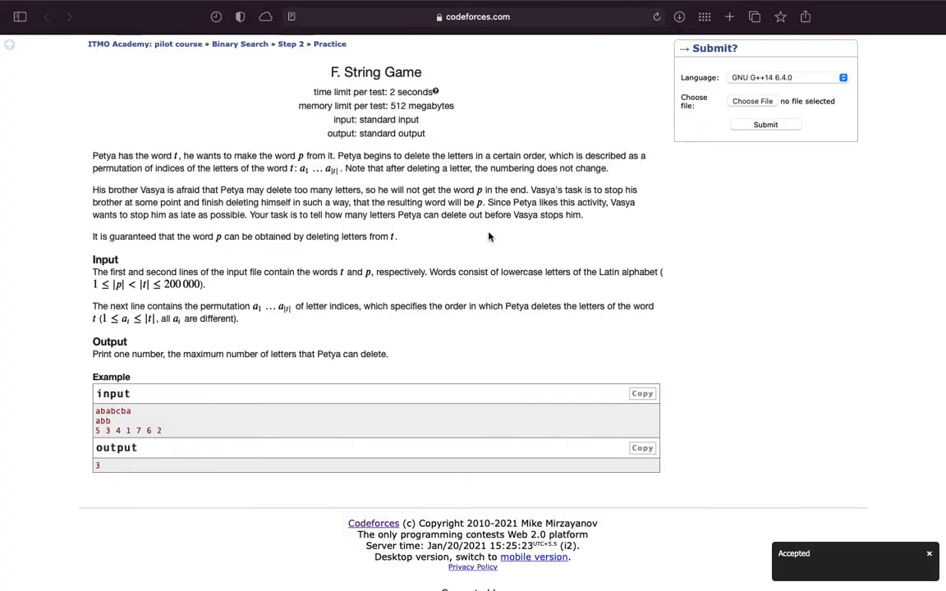
mouse_move(163, 414)
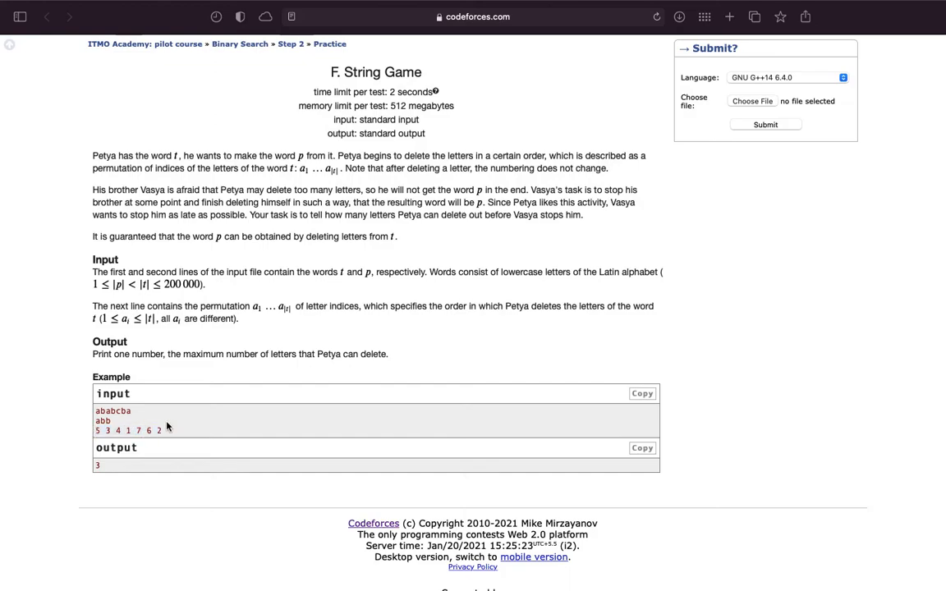
mouse_move(217, 366)
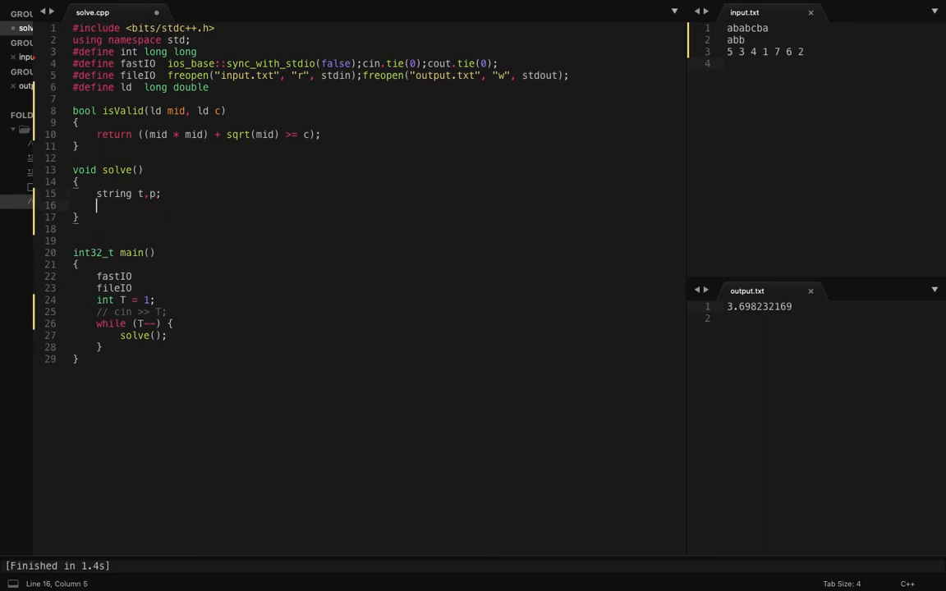
Read words t and p with cin and delete the old isValid helper.
text(cin >> t;)
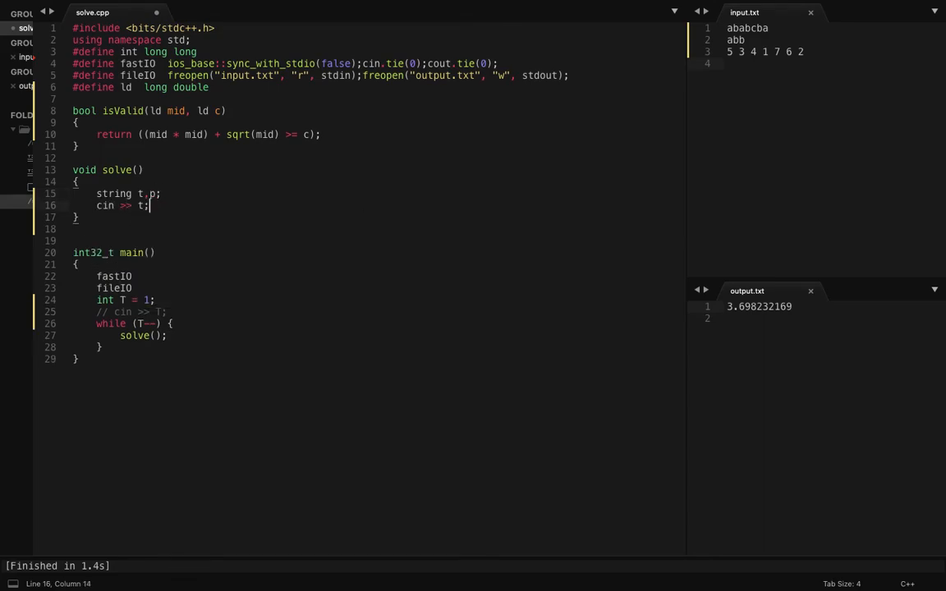
text(>>p)
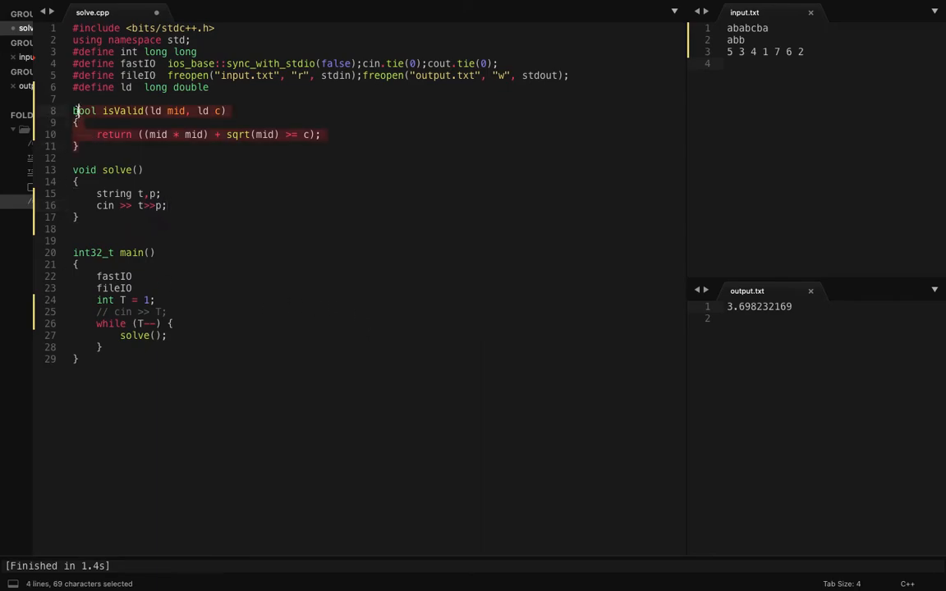
key(Delete)
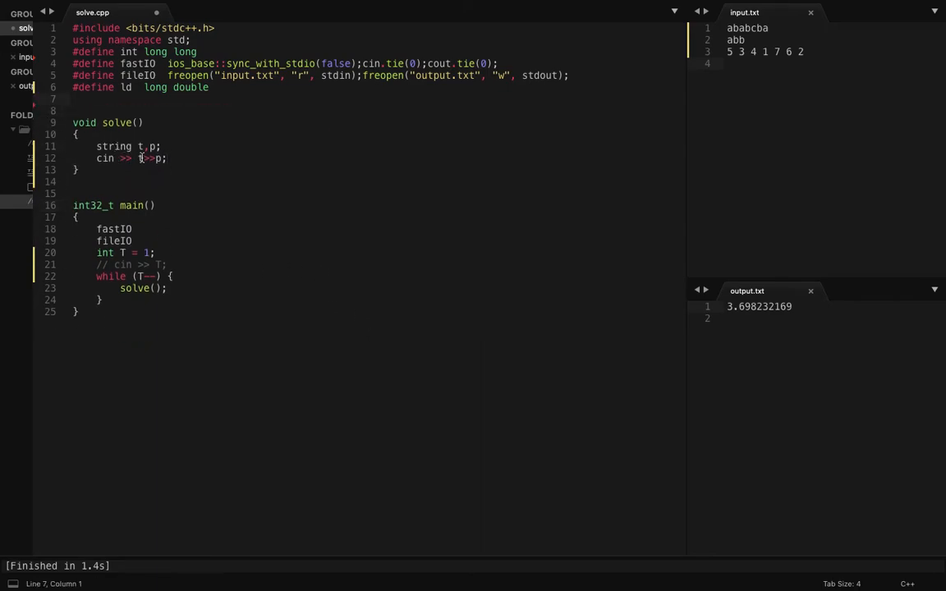
key(enter)
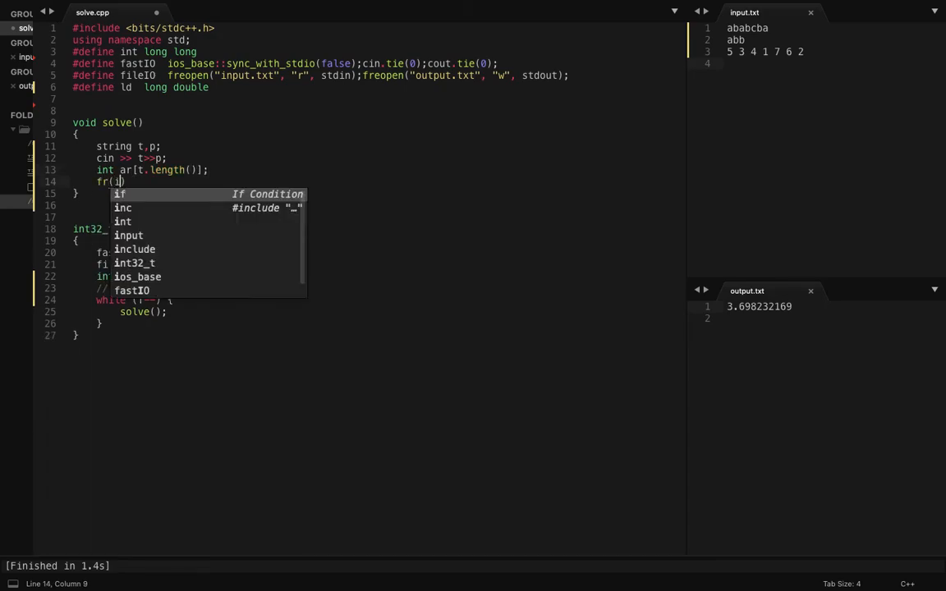
Add a for loop over t.length() reading each deletion index into ar[i].
text(for)
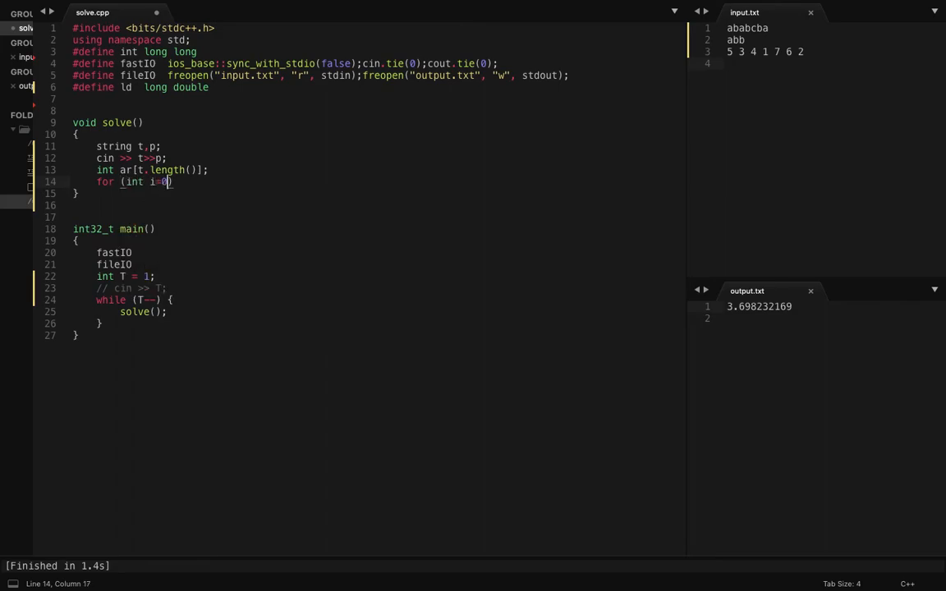
text(; i<t.length()
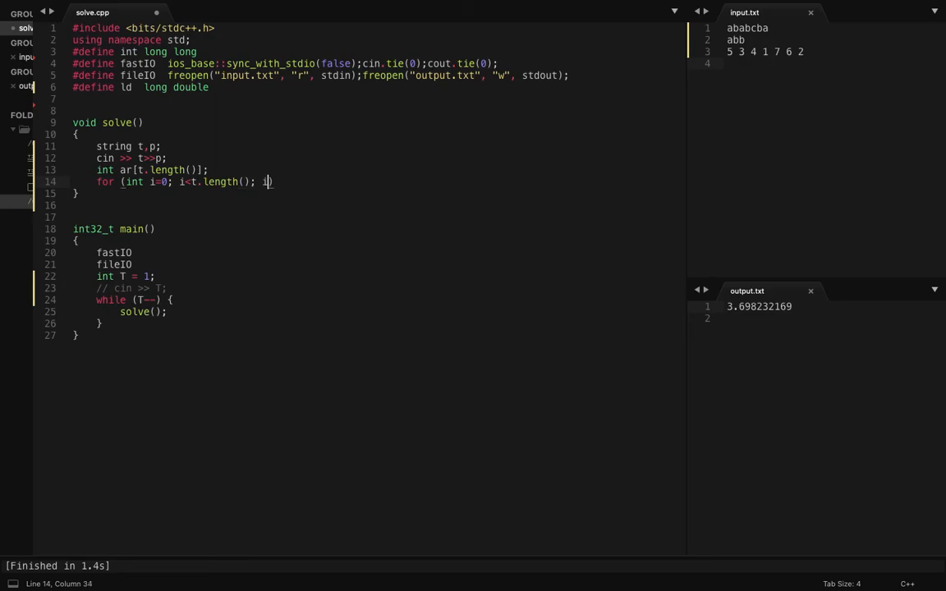
text(++) {)
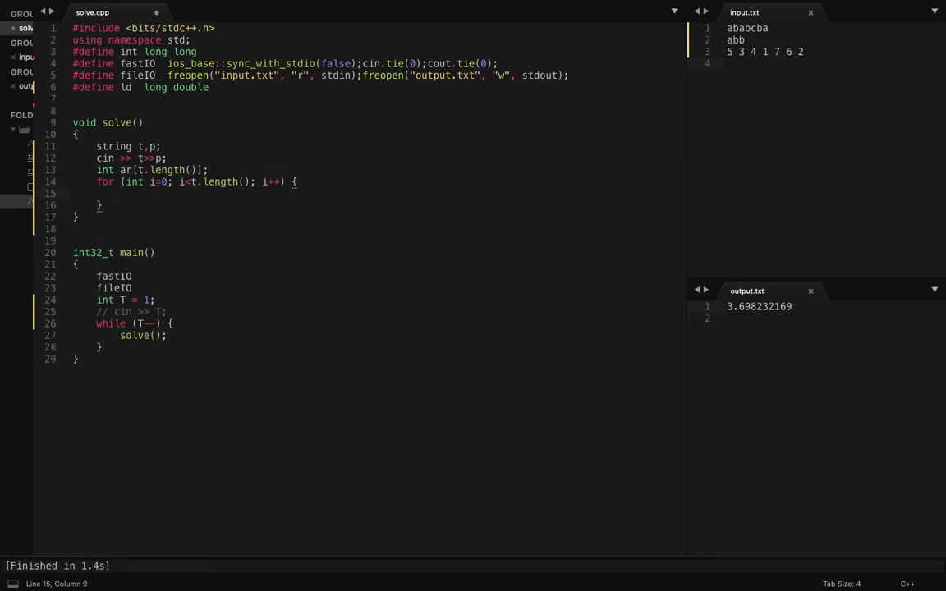
text(cin >>)
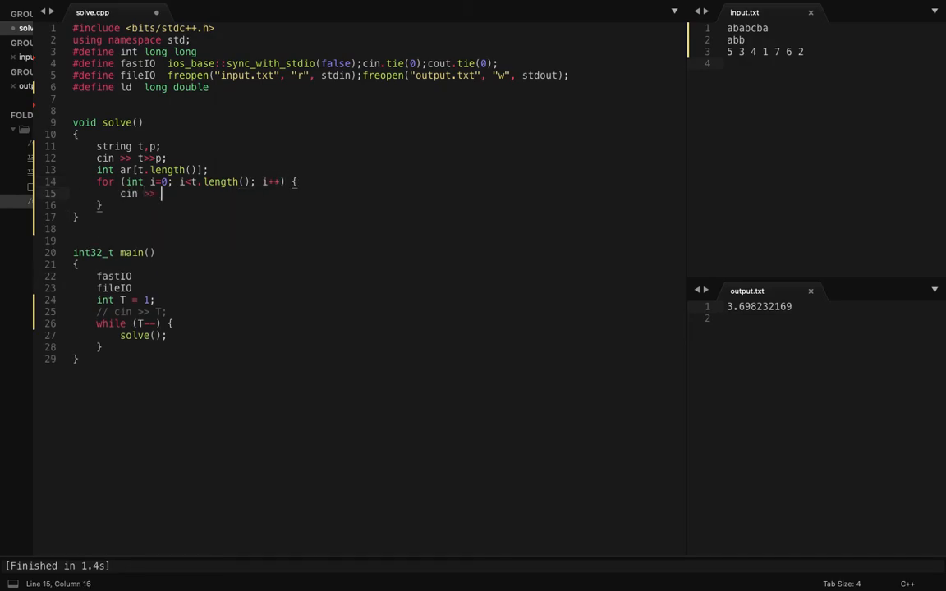
text(ar[i];)
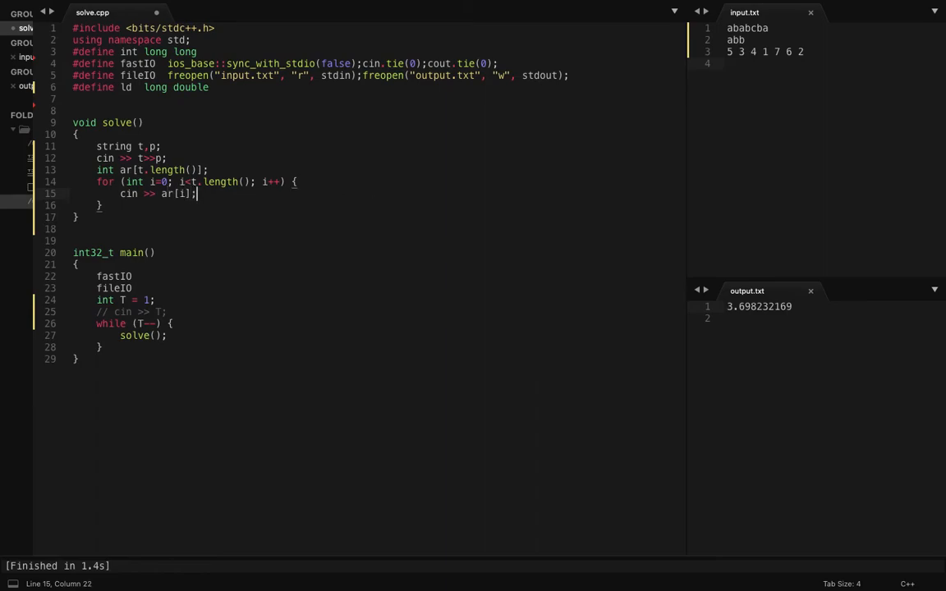
key(enter)
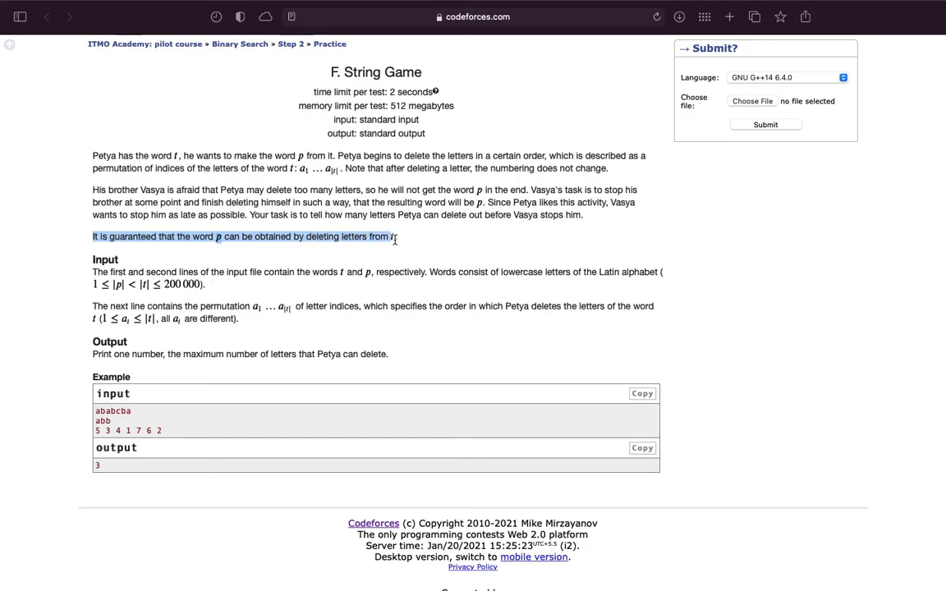
Highlight the guarantee sentence that p is obtainable from t on the problem page.
click(131, 394)
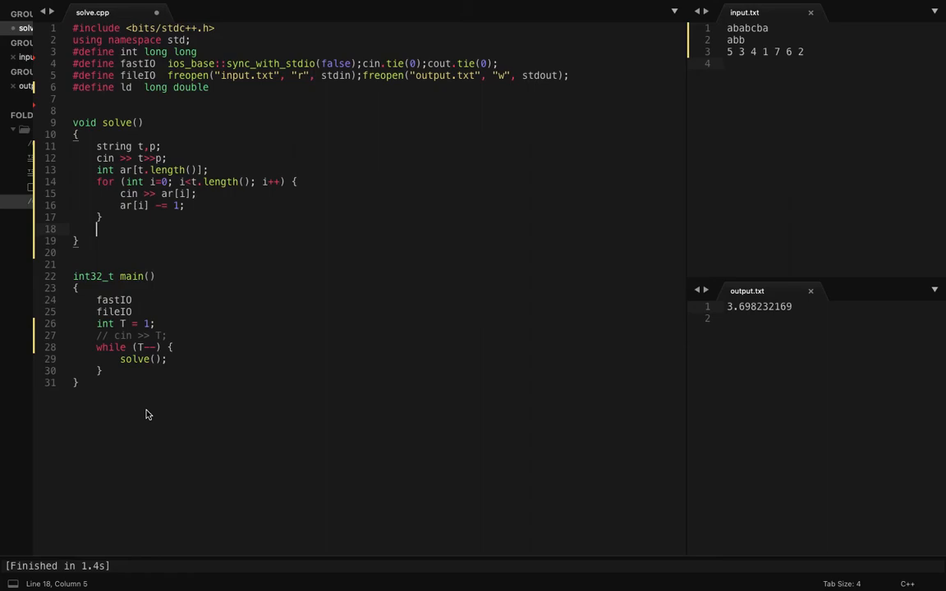
Set lo = 0, hi = t.length() and a while (hi > lo+1) loop computing mid as their midpoint.
text(int lo)
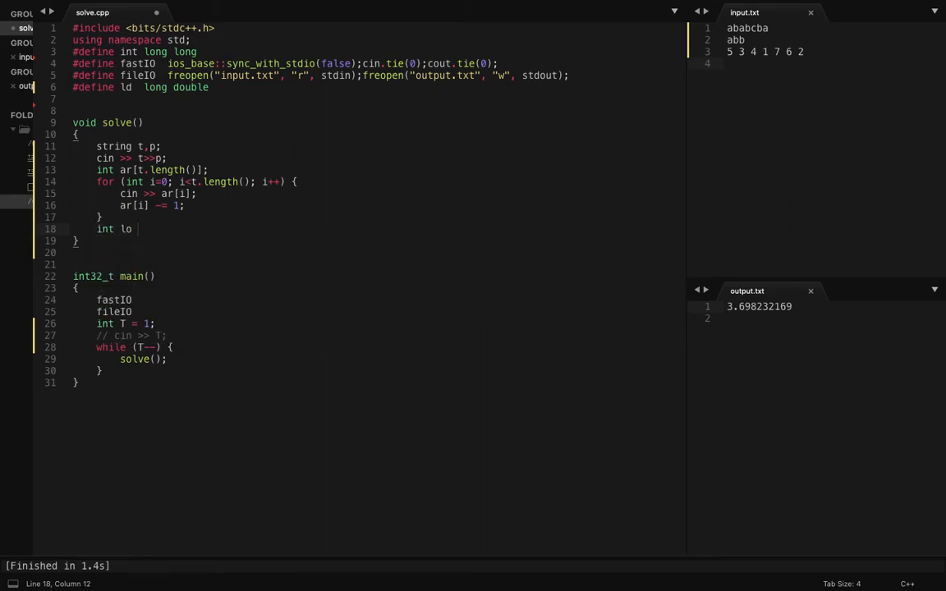
text(= 0;)
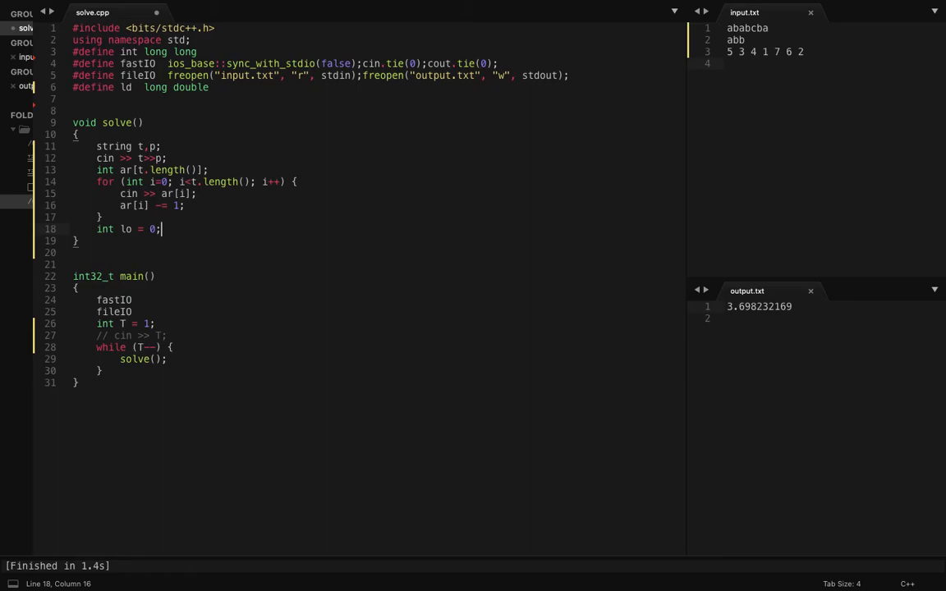
key(enter)
text(int hi =)
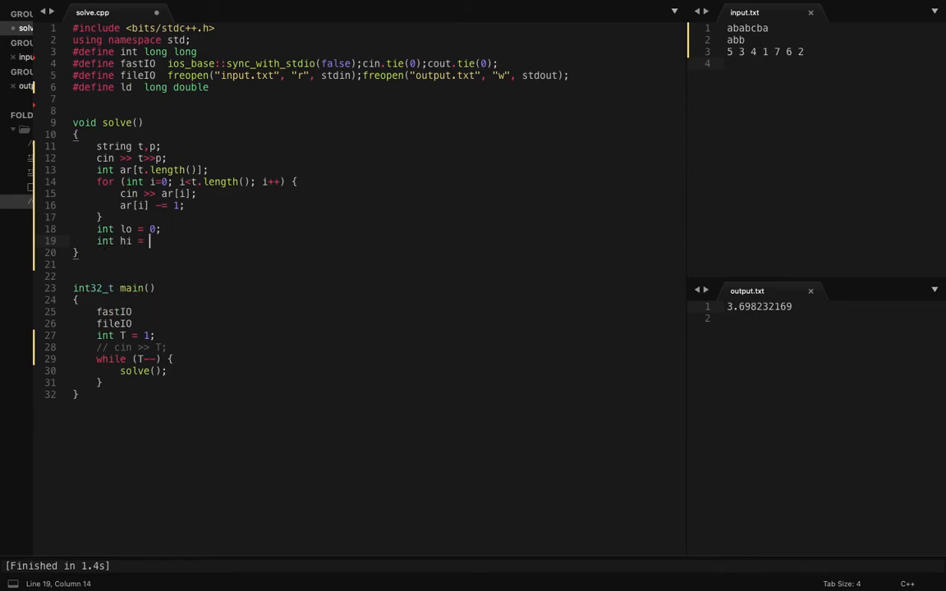
text(t.l)
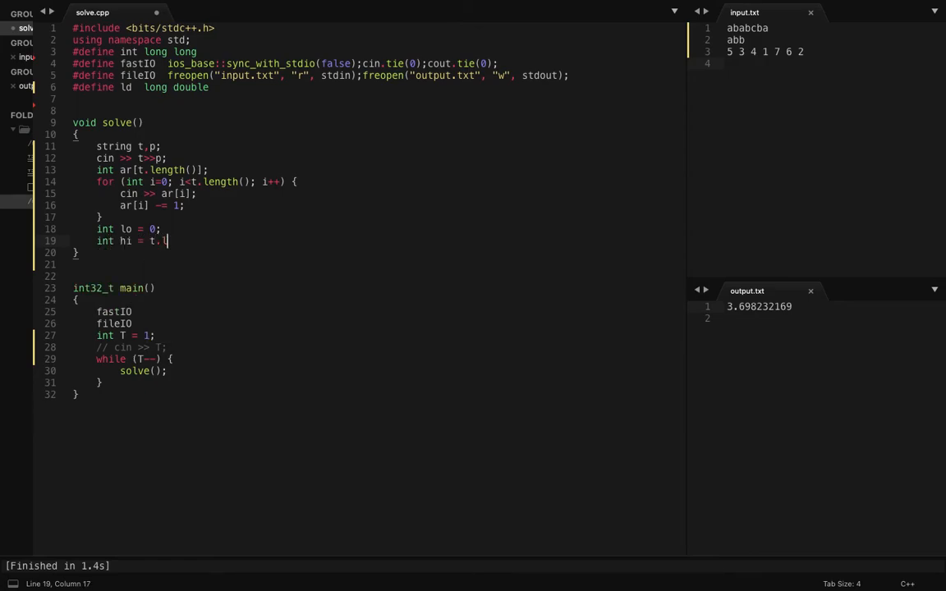
text(ength();)
text(while)
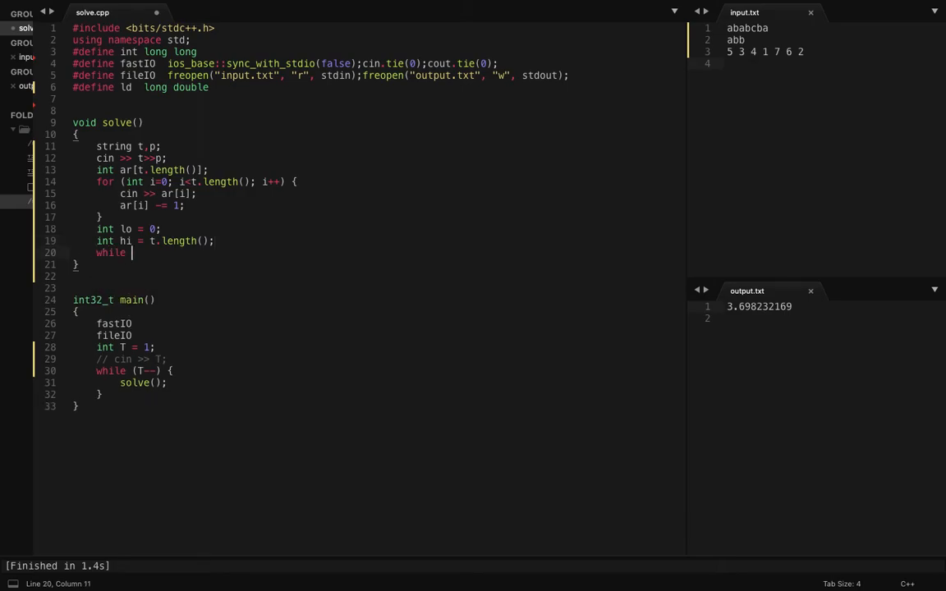
text((hi > l)
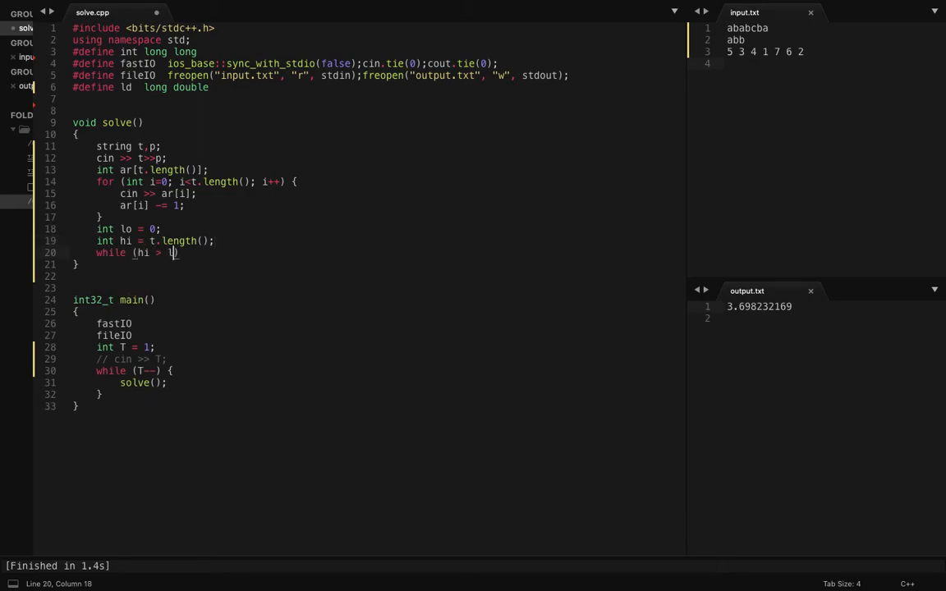
text(o+1)
text(int mid)
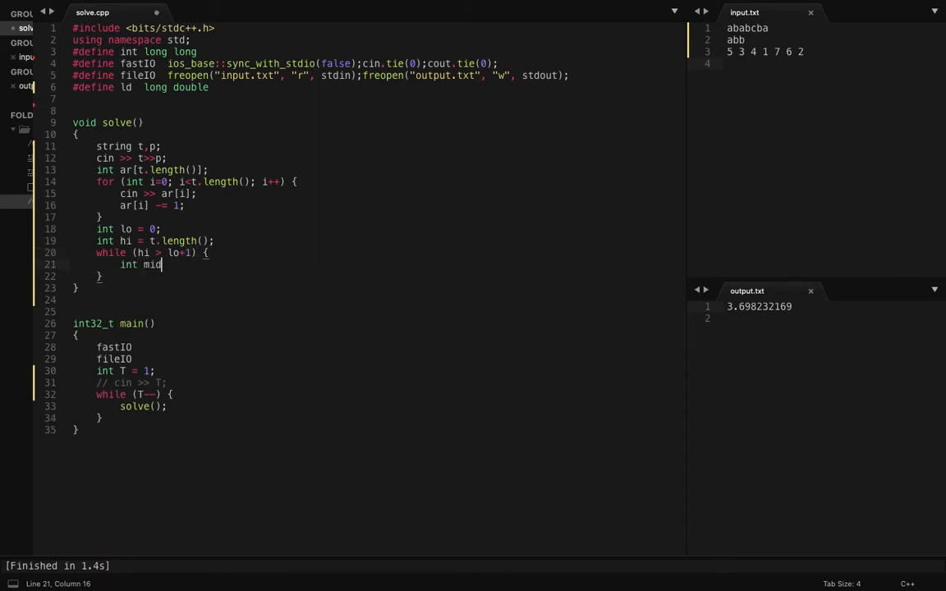
text(= (lo + hi)
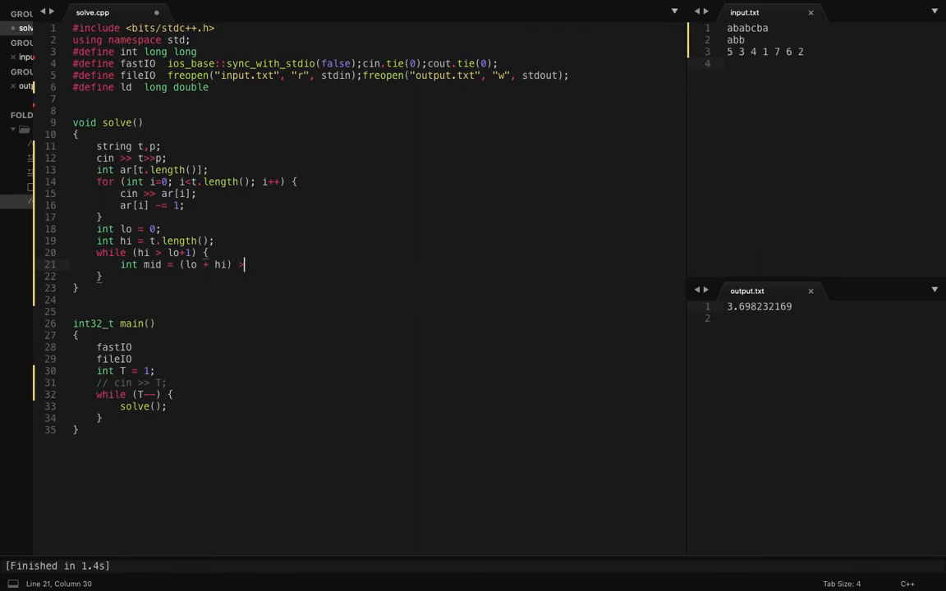
text(> 1;)
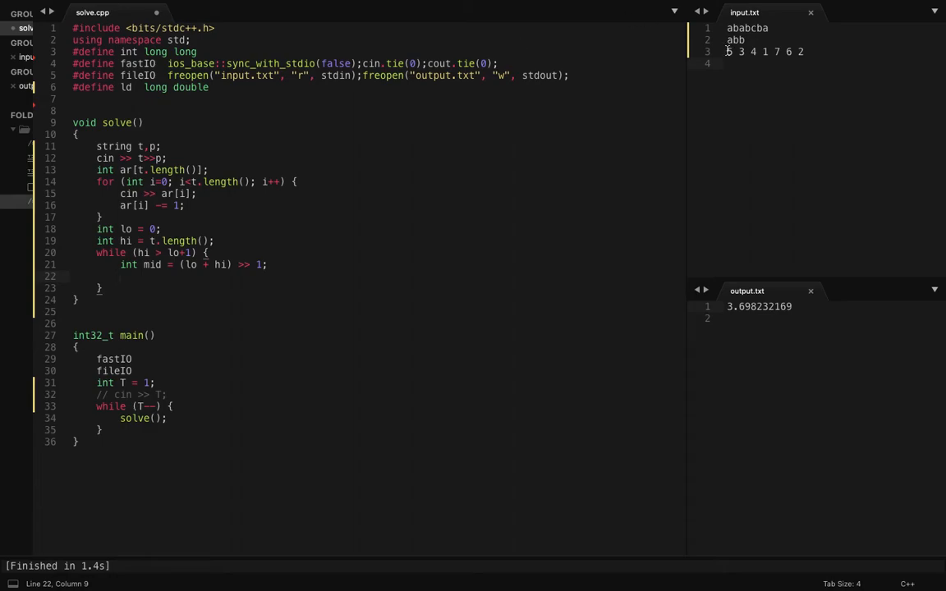
Inside the loop, set lo = mid if isPossible(ar, mid, t, p) holds, else hi = mid.
drag(728, 51, 765, 51)
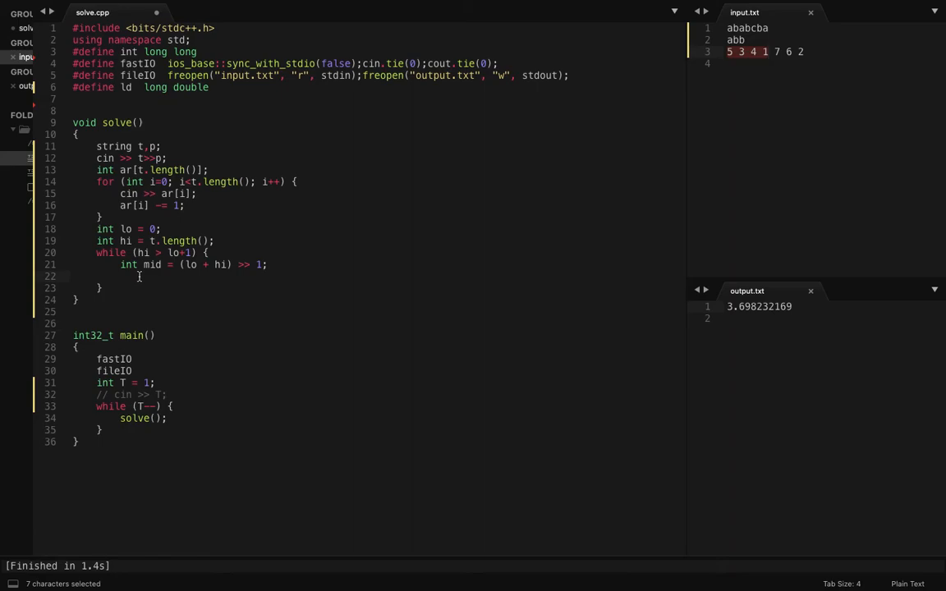
text(if)
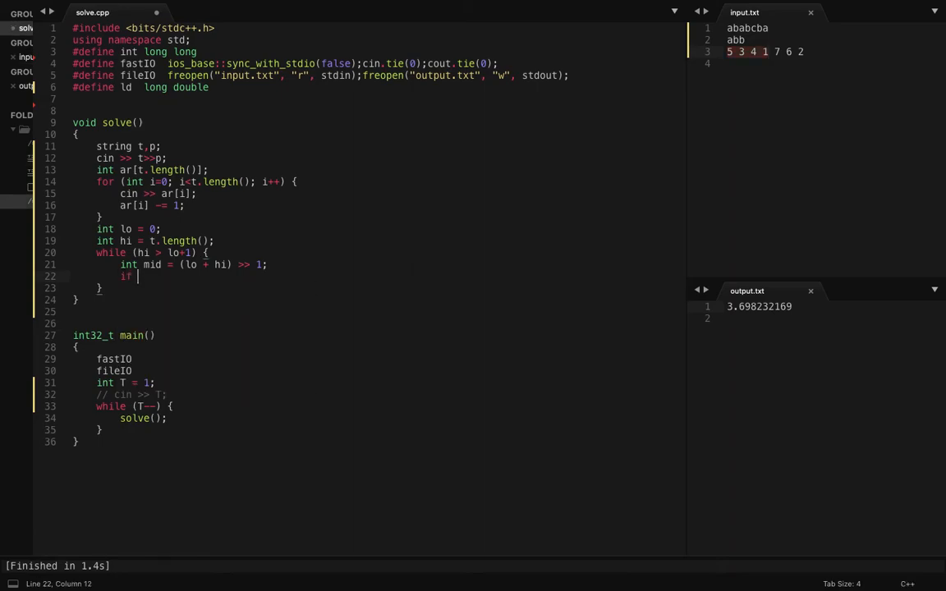
text((isPo)
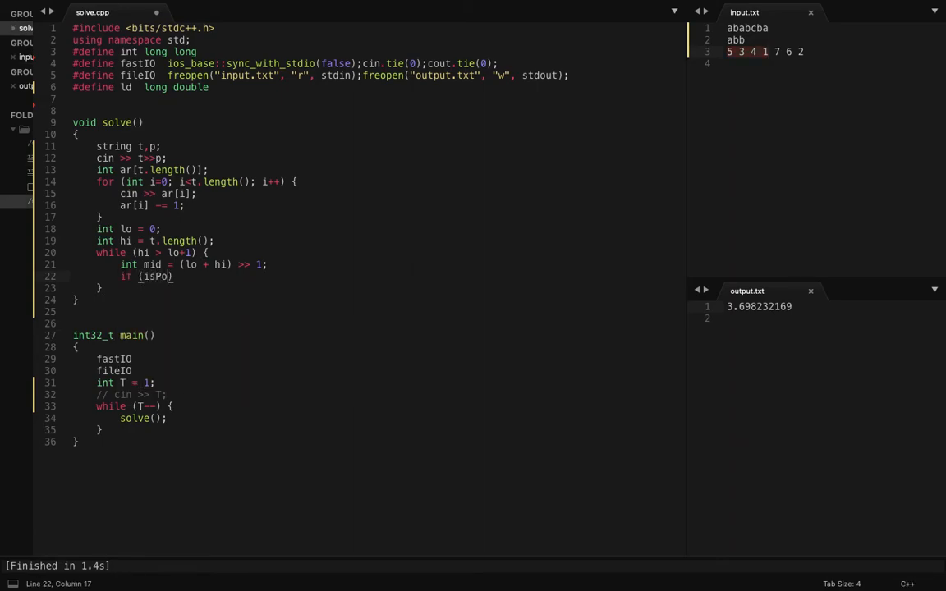
text(ssible())
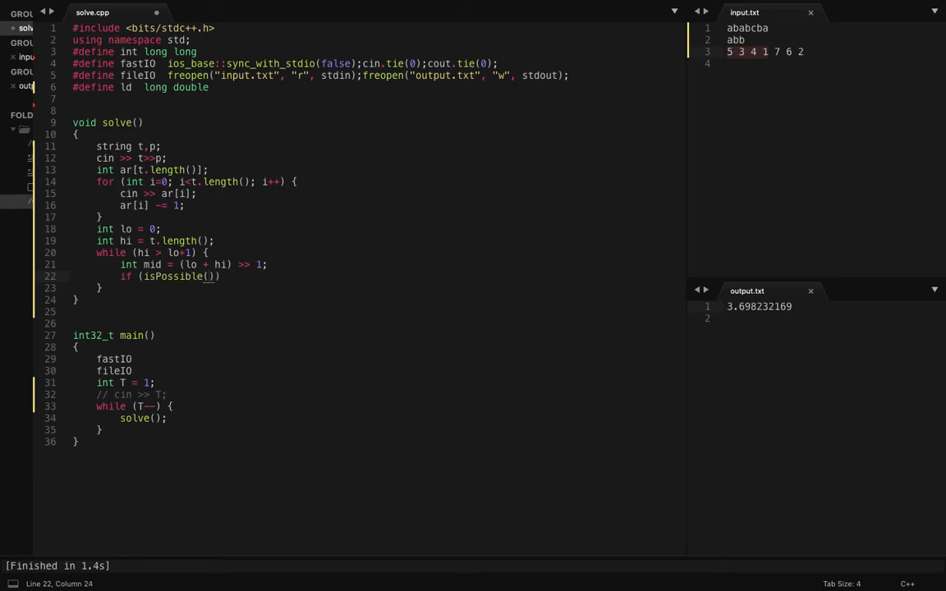
text(a)
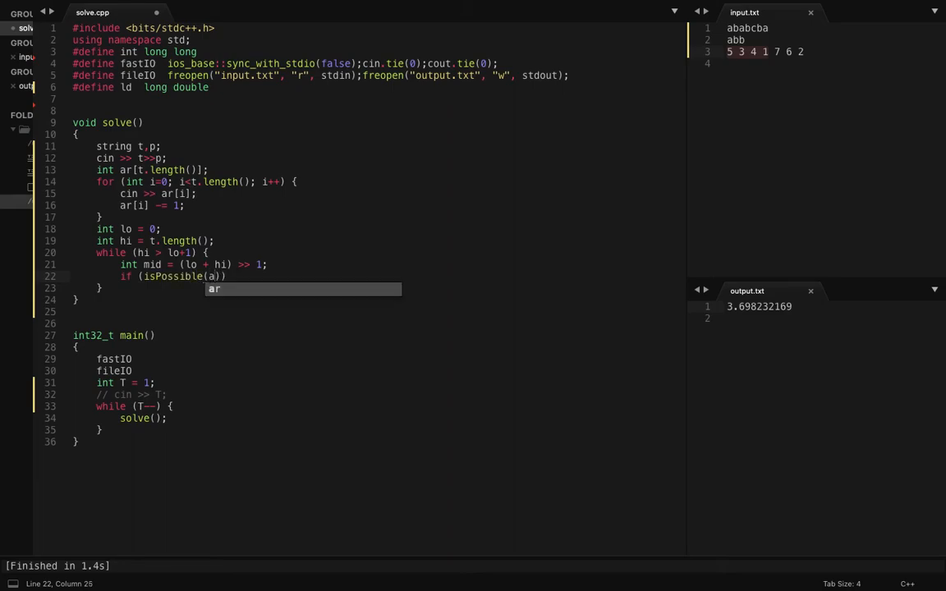
text(r, mid, t, p)
text(lo)
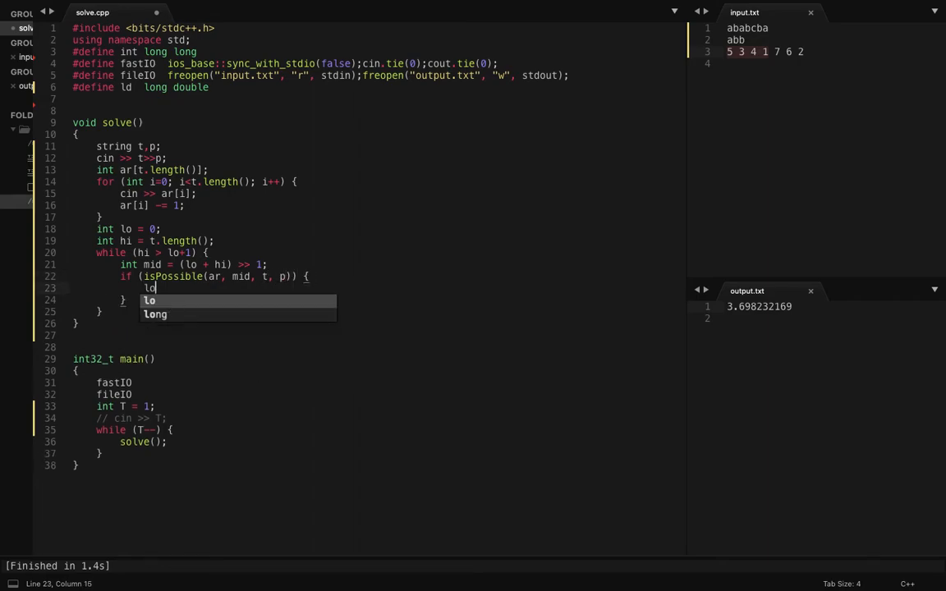
text(= mid;)
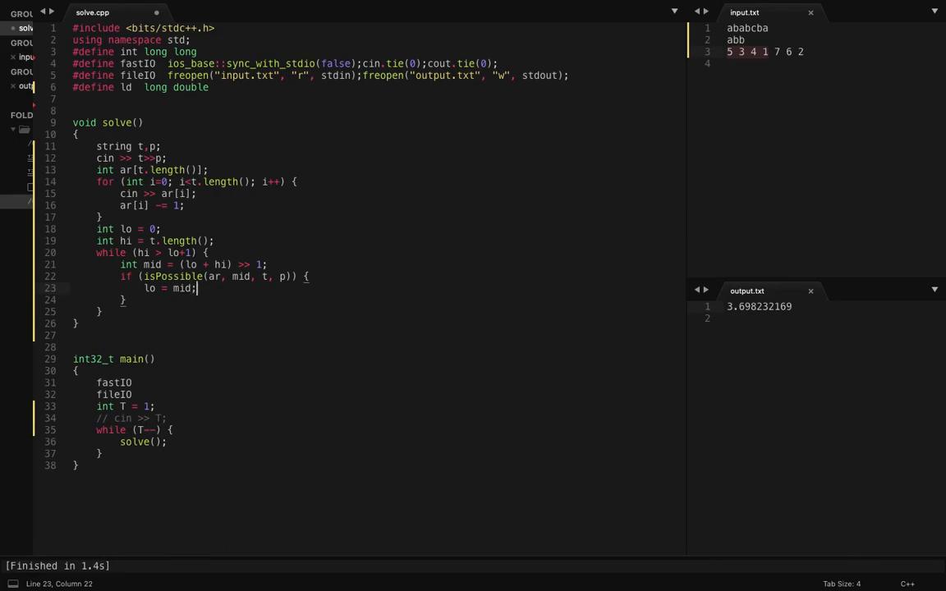
text(else)
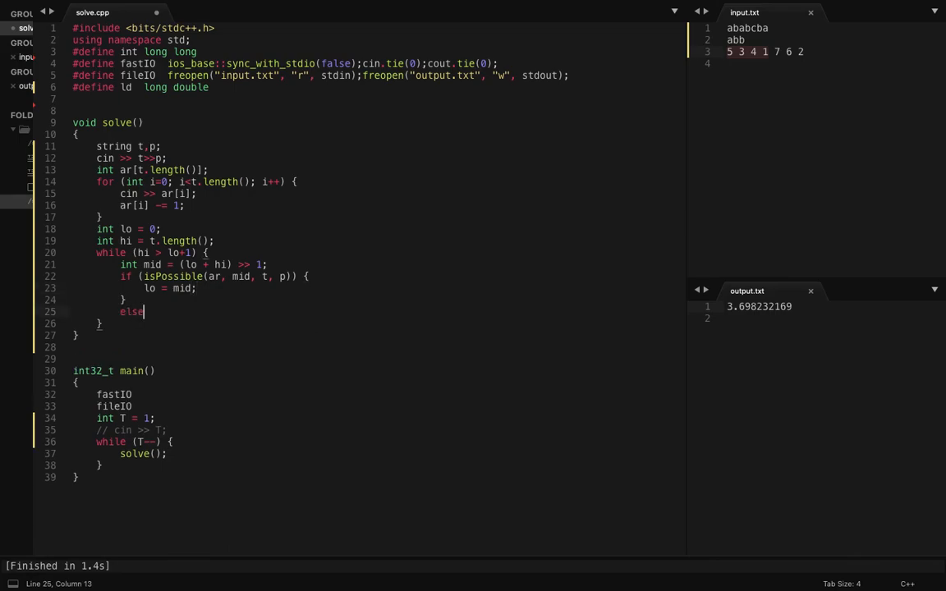
text({)
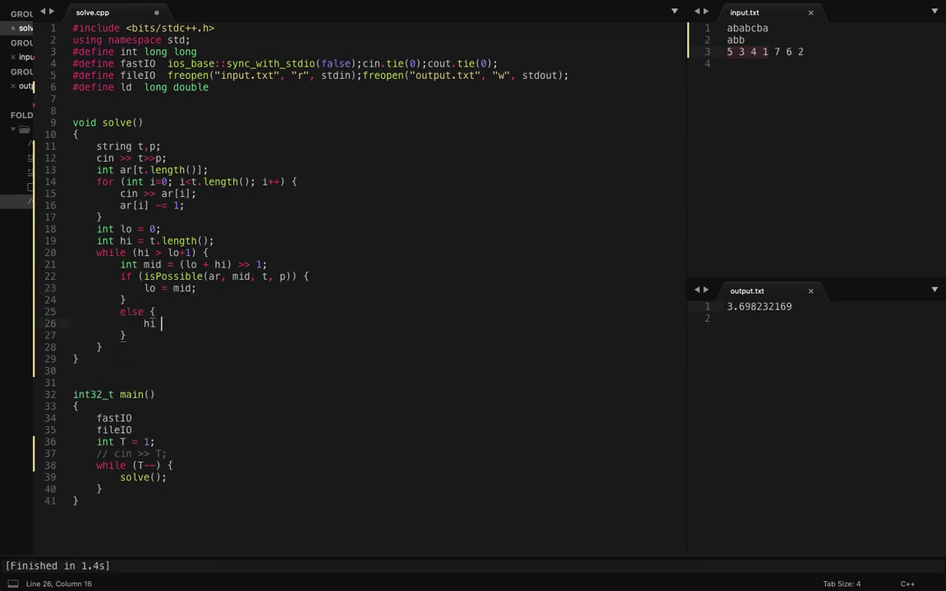
text(= mid;)
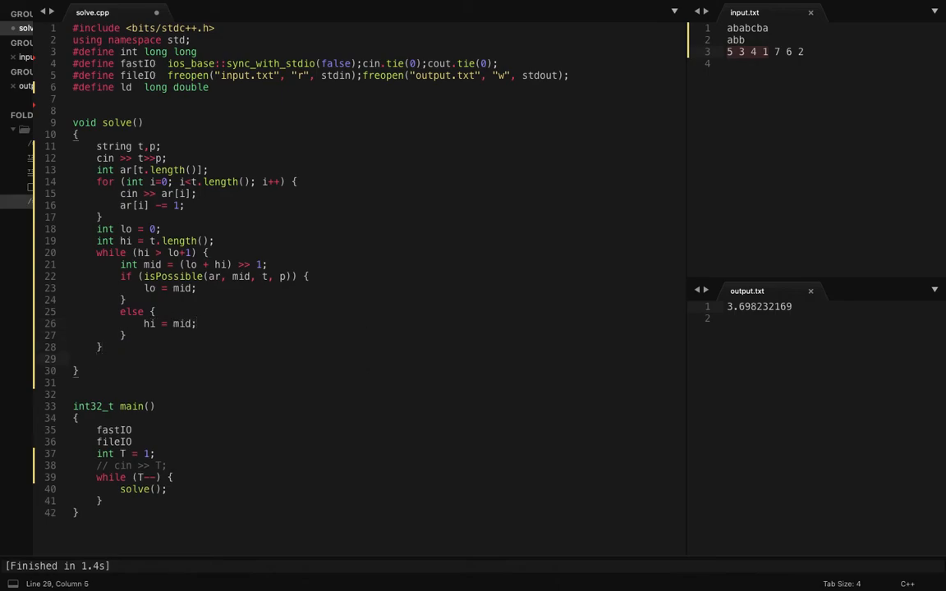
Print lo followed by endl after the binary search.
text(cout)
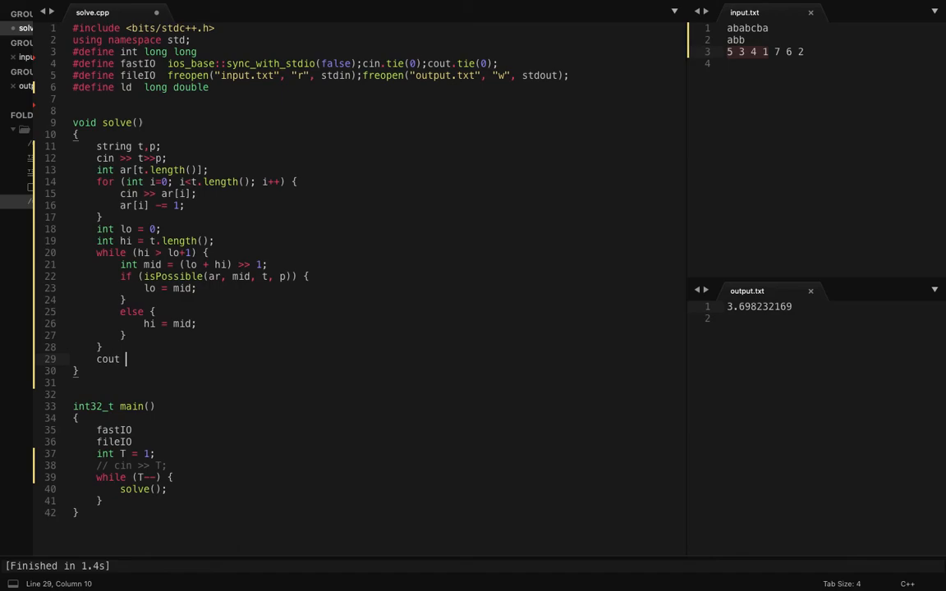
text(<< lo <<)
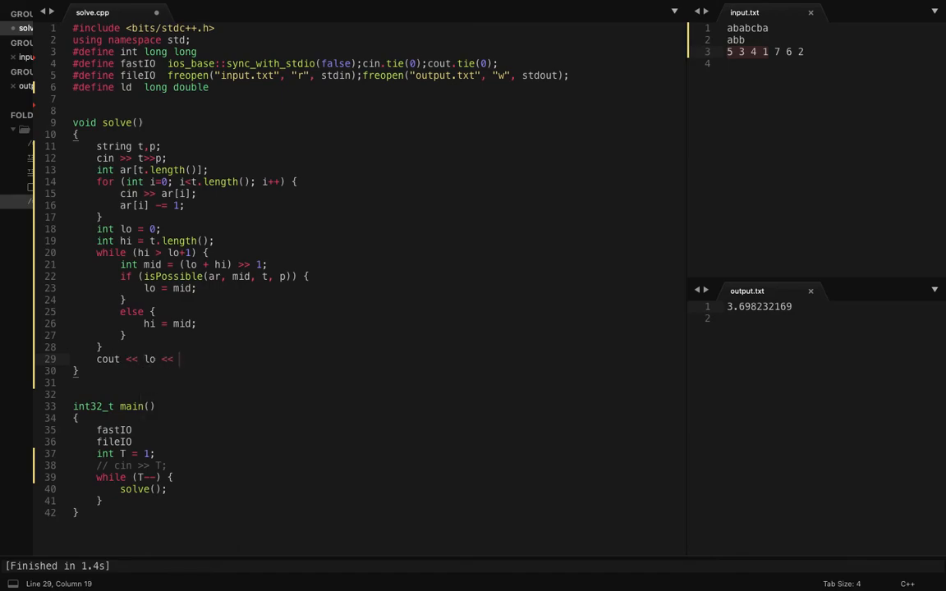
text(endl;)
click(379, 110)
text(b)
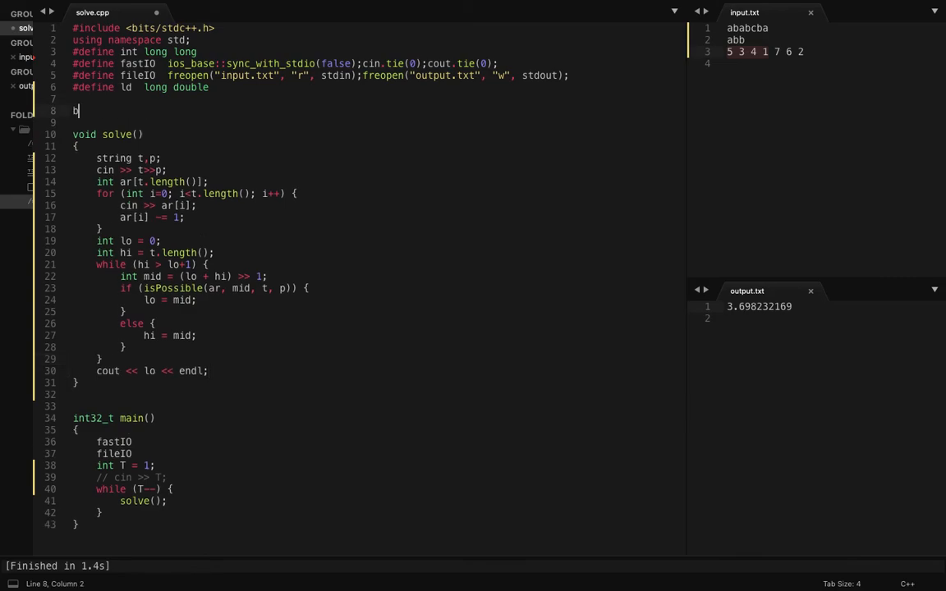
Declare bool isPossible(int *ar, int mid, string t, string p) above solve().
text(ool isPossible)
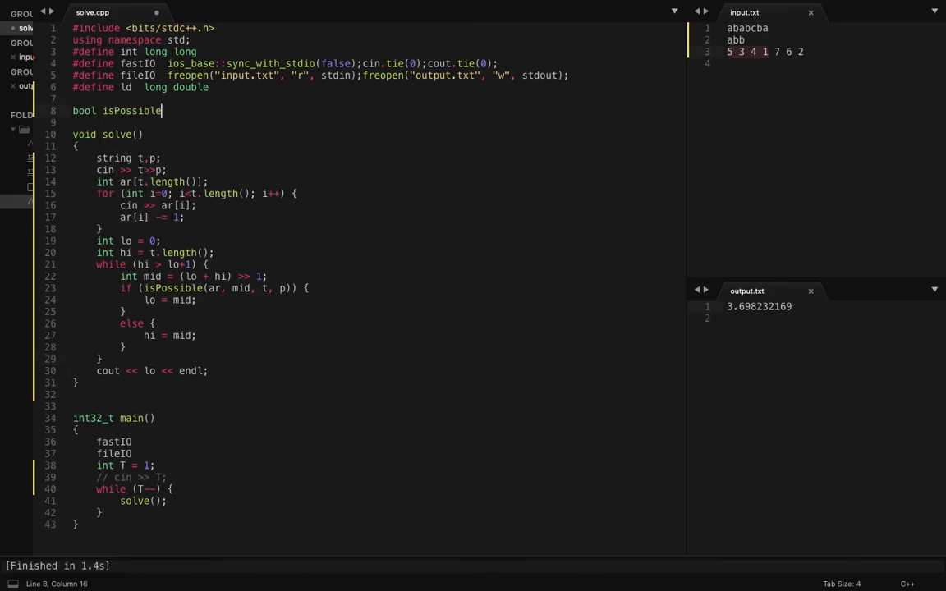
text((i)
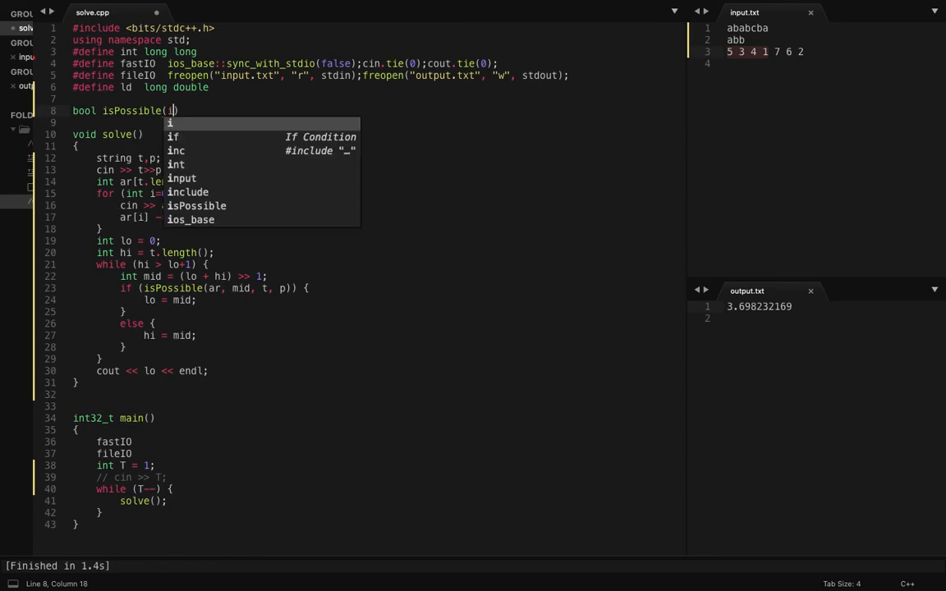
text(int *ar, int)
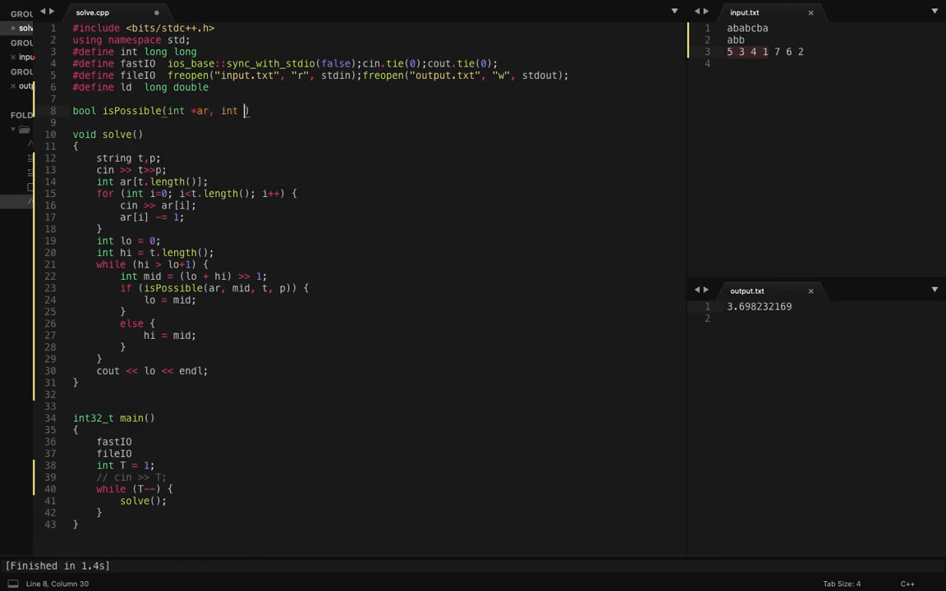
text(mid, in)
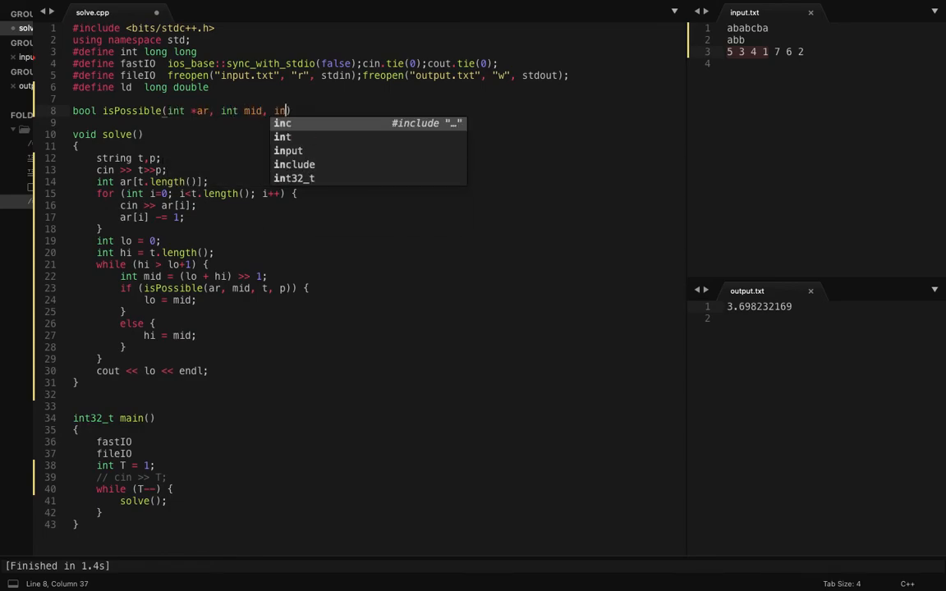
text(string)
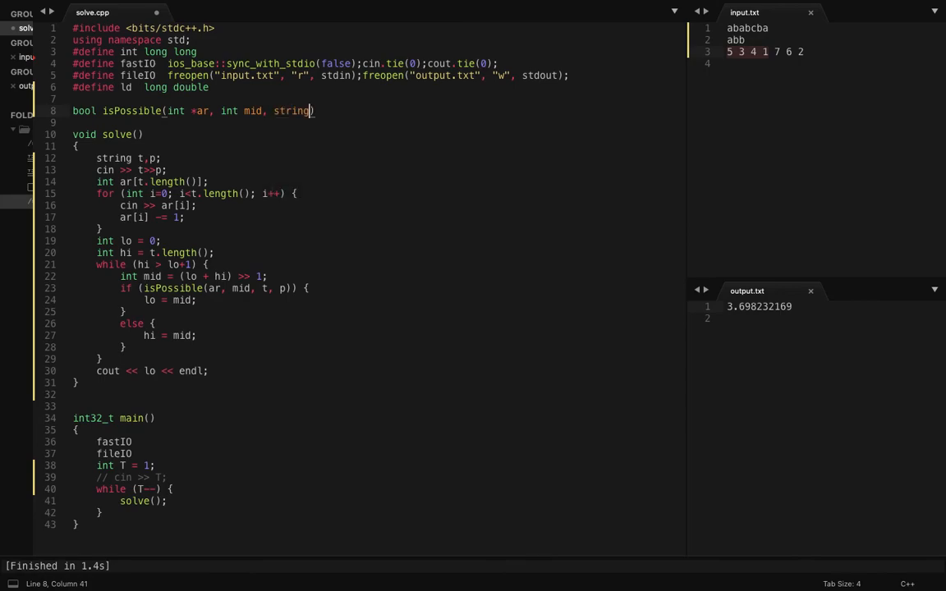
text(t, string p)
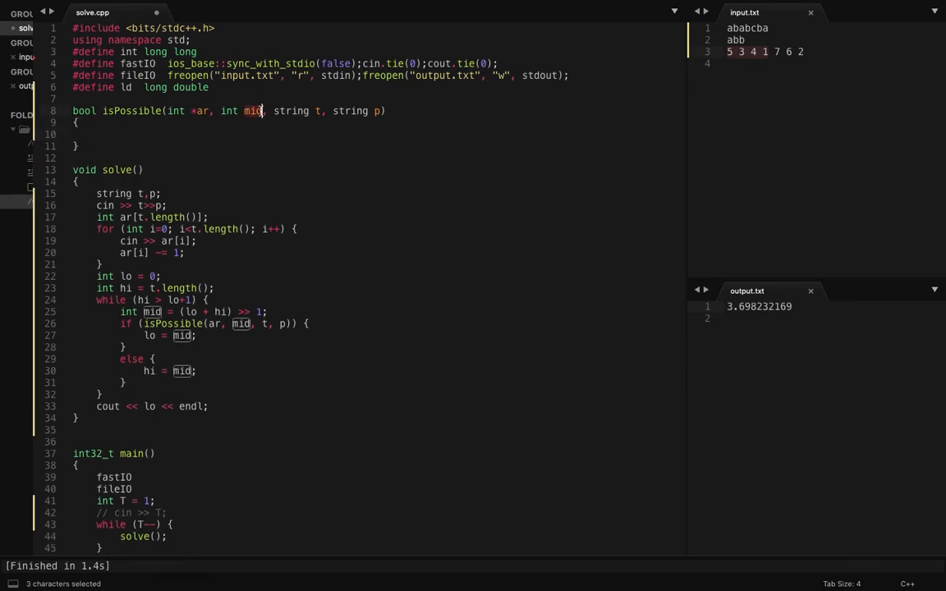
click(256, 111)
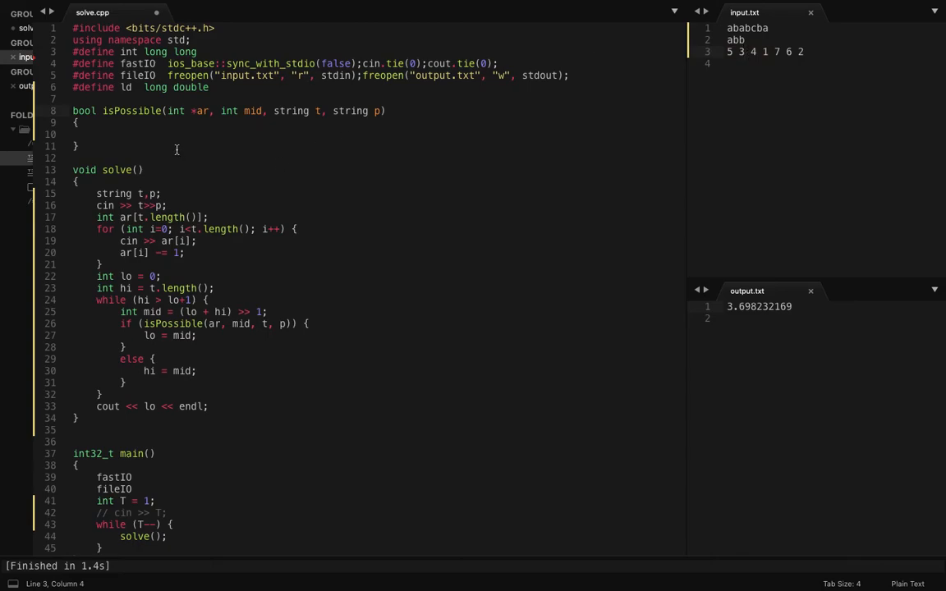
click(173, 135)
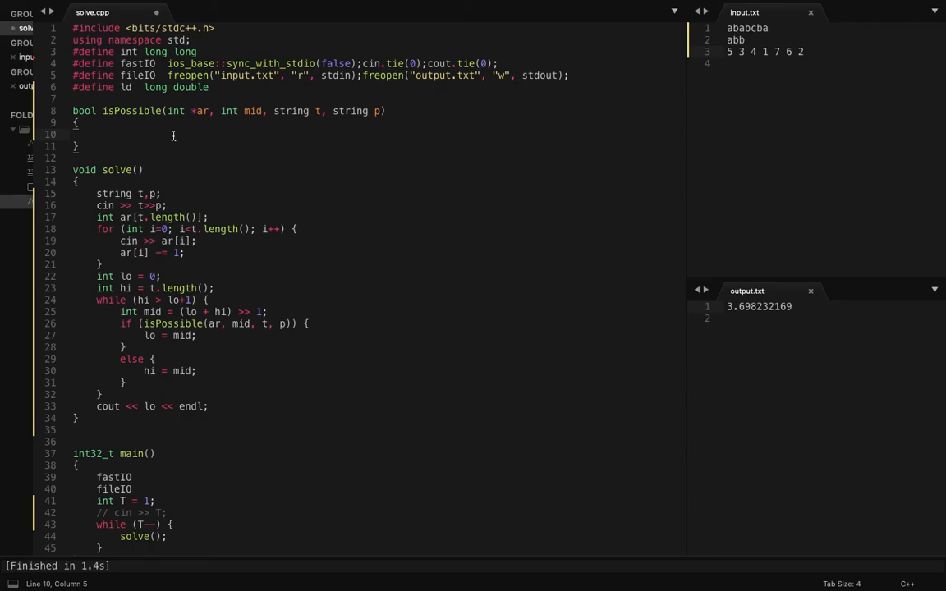
Insert the first mid indices ar[i] into an unordered_set<int> hs.
text(unor)
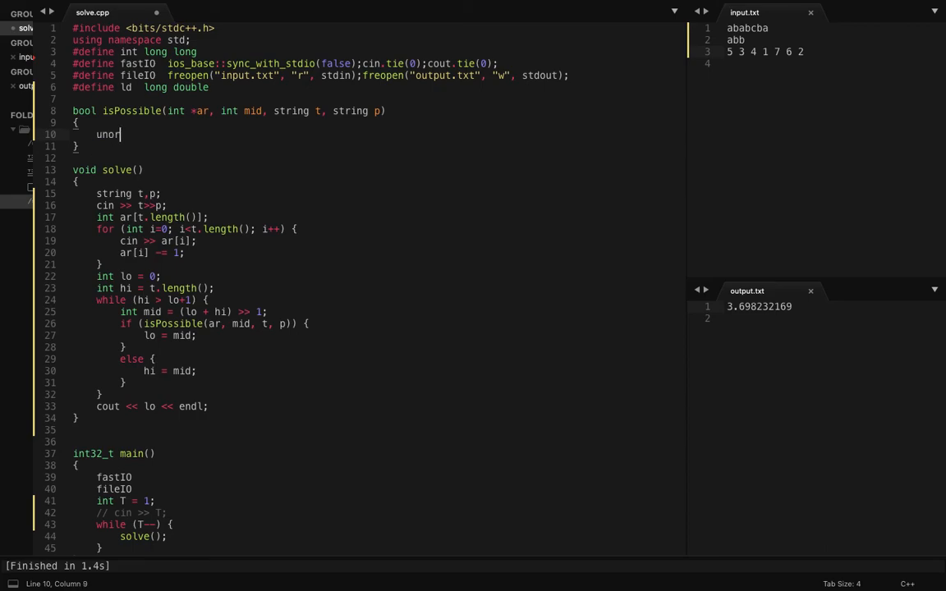
text(dered)
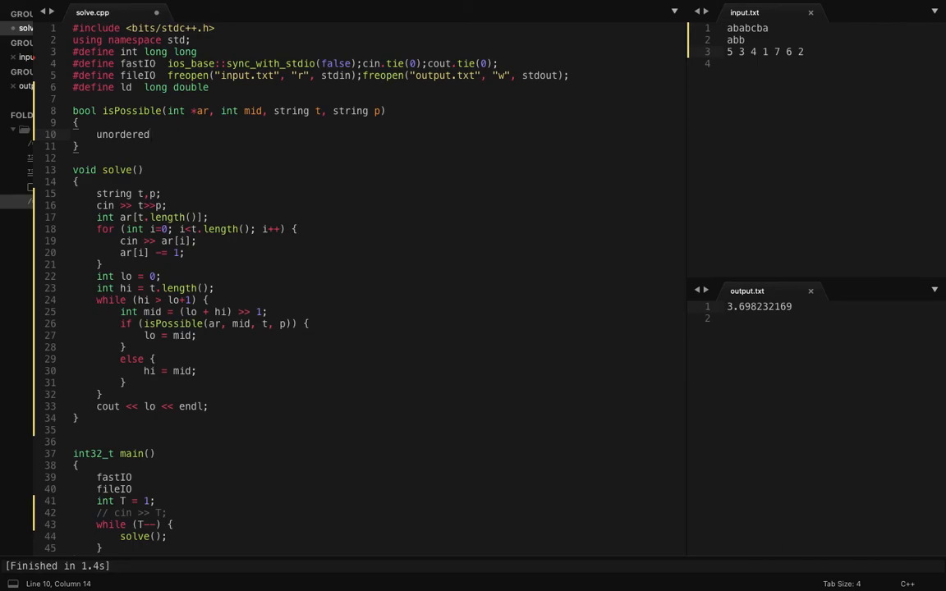
text(_set<)
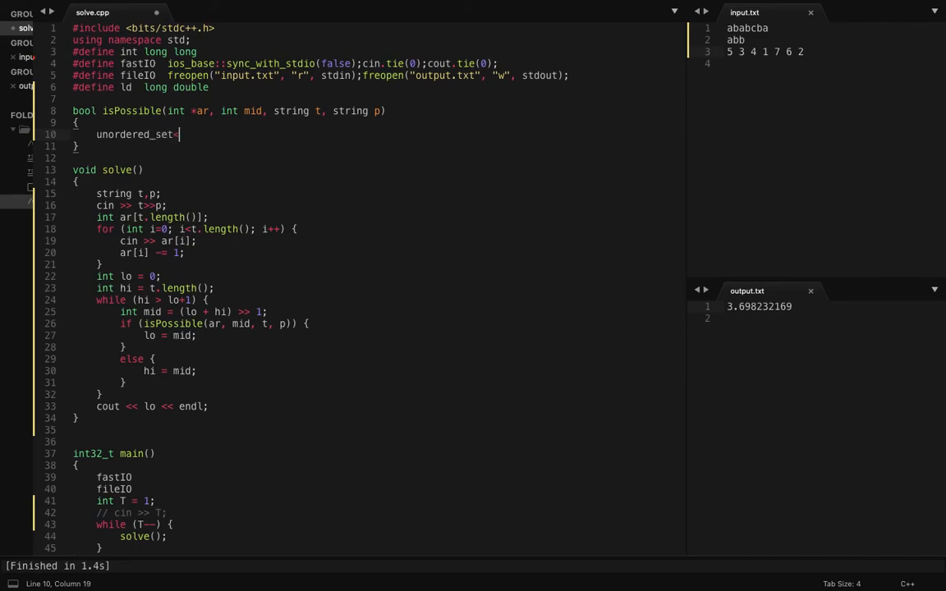
text(int> hs)
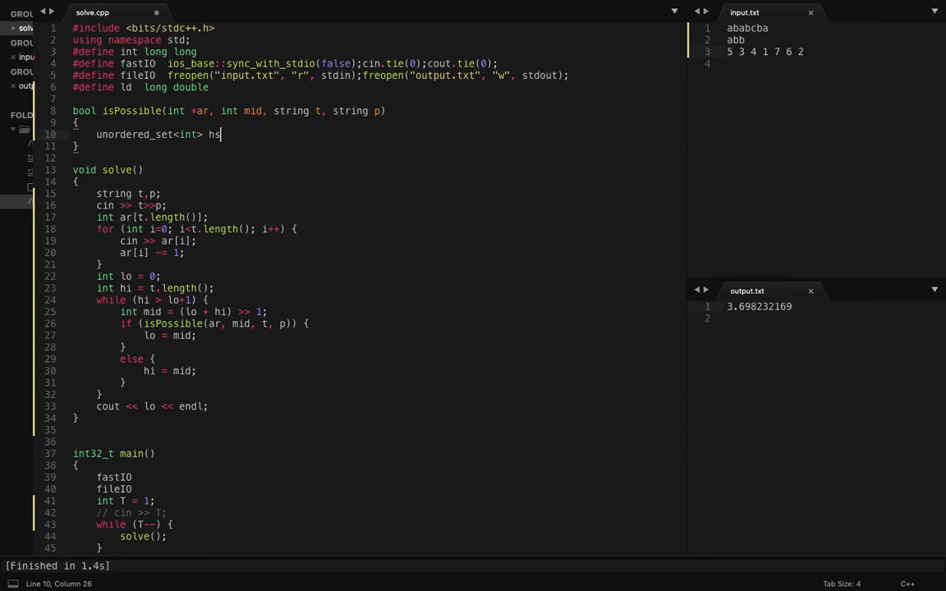
text(for (int i=0; i<mid; i++) {)
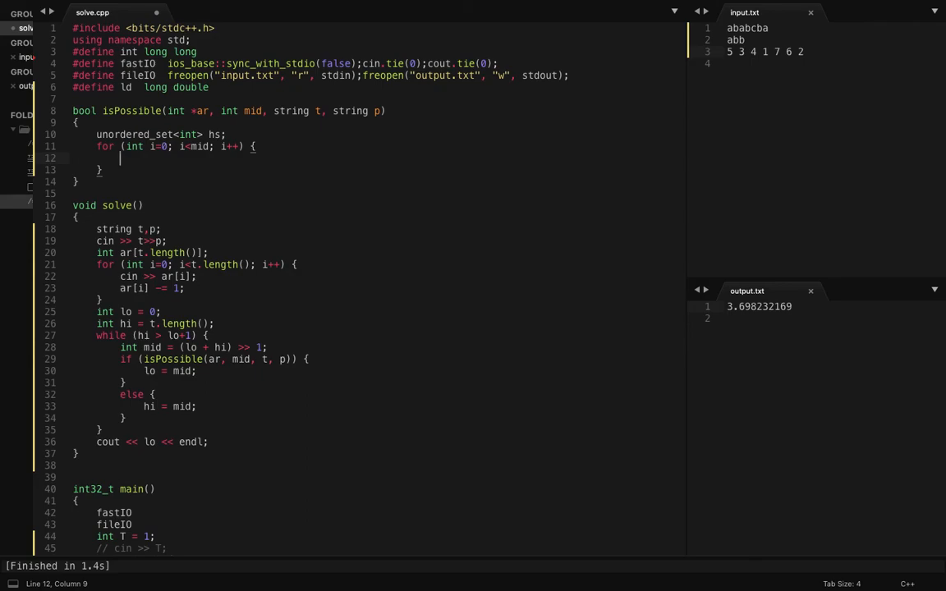
text(hs.insert)
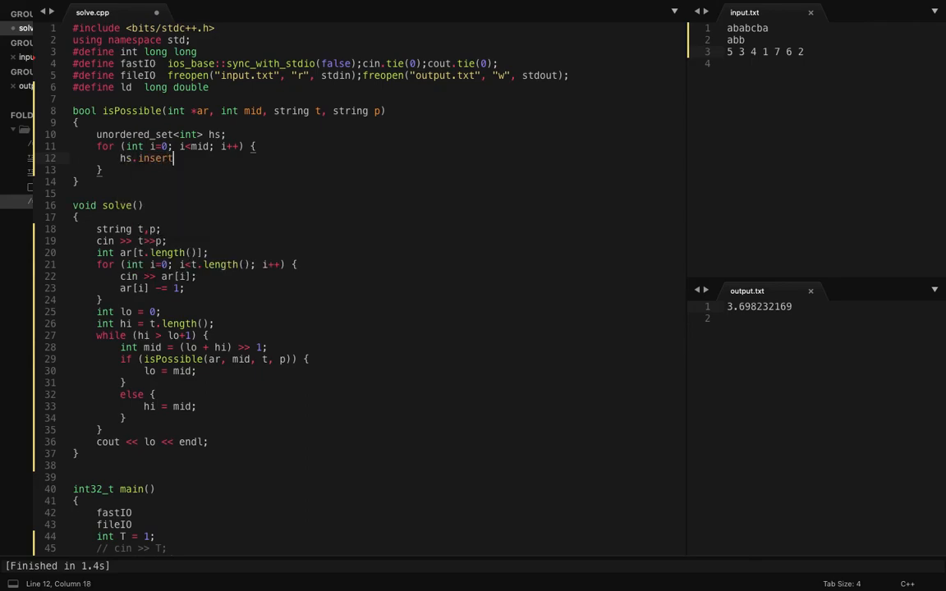
text((ar[i]);)
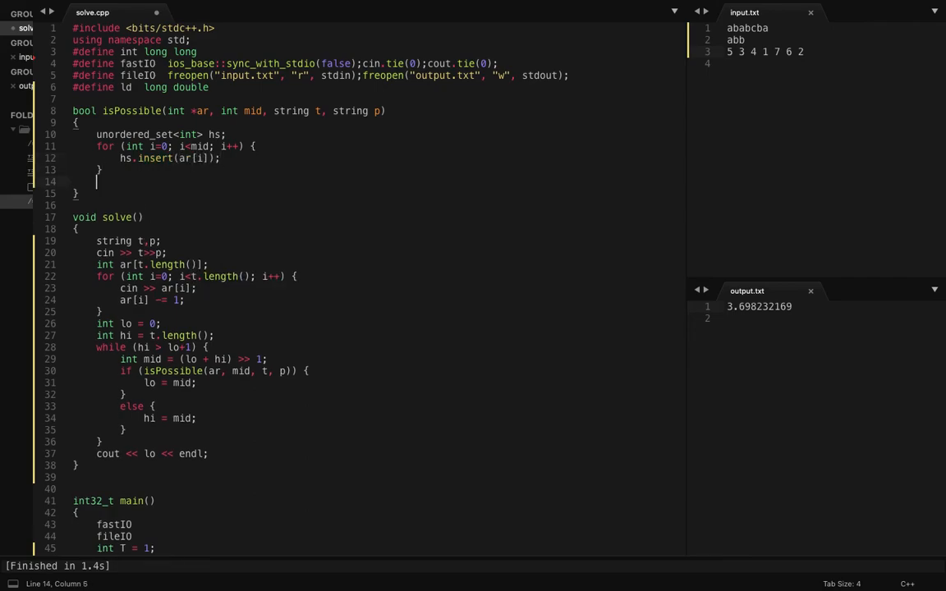
Build string res by appending t[i] for every i where hs.find(i) == hs.end().
text(string)
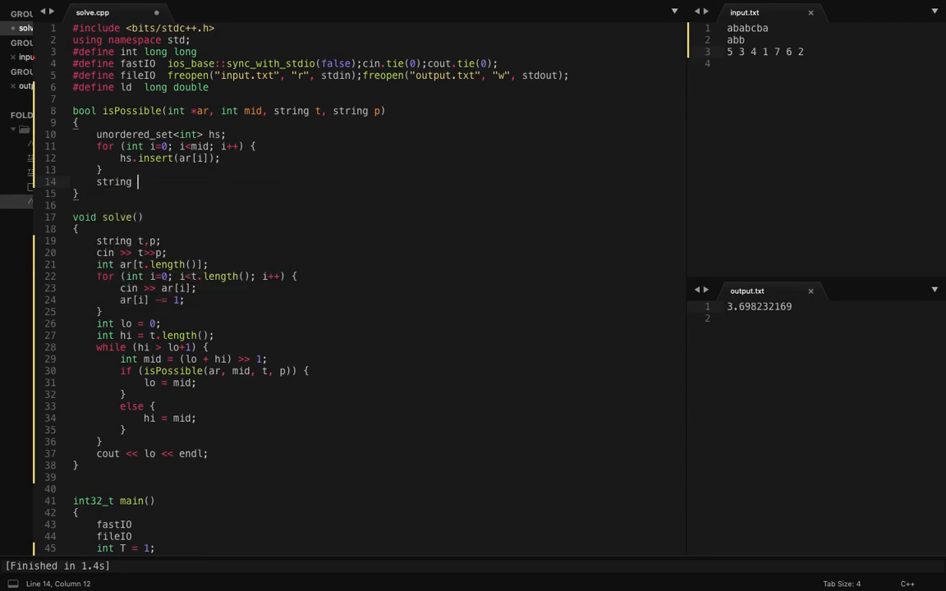
text(res = "";)
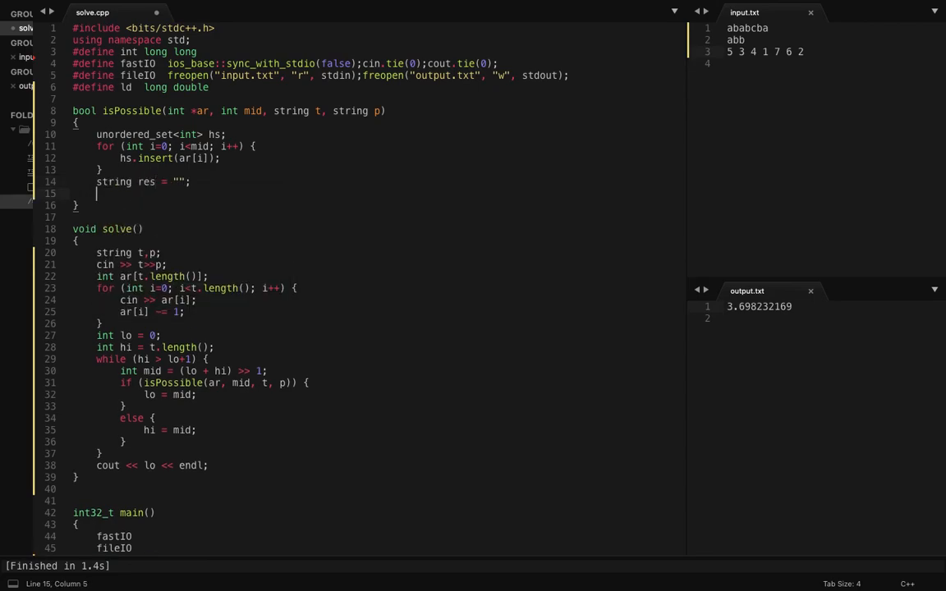
text(for (int i=)
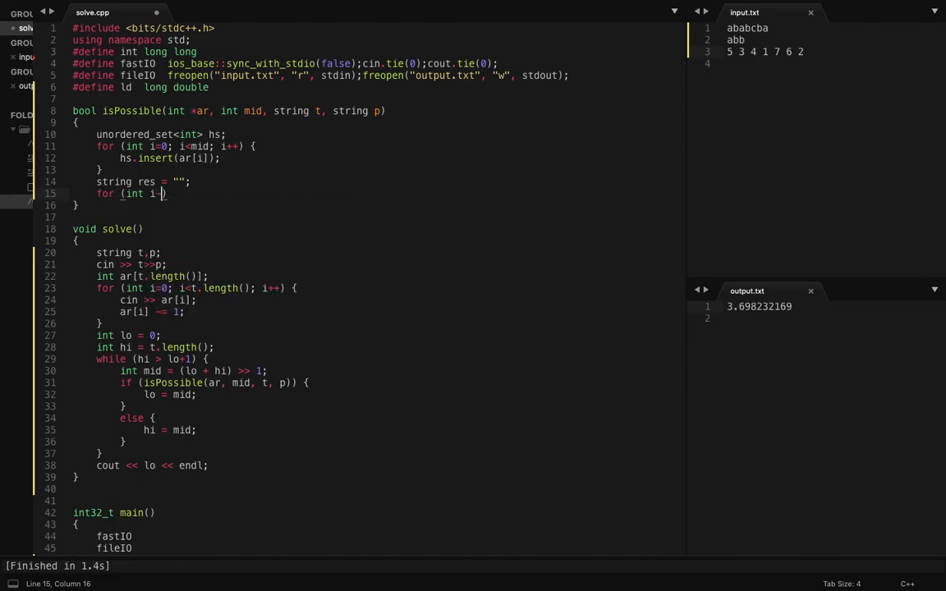
text(0;)
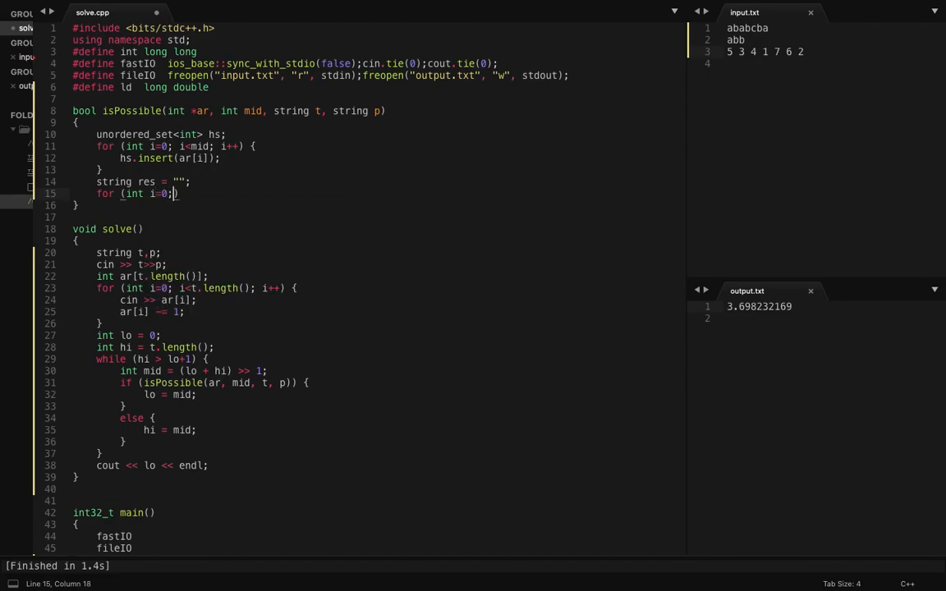
text(i<t.length()
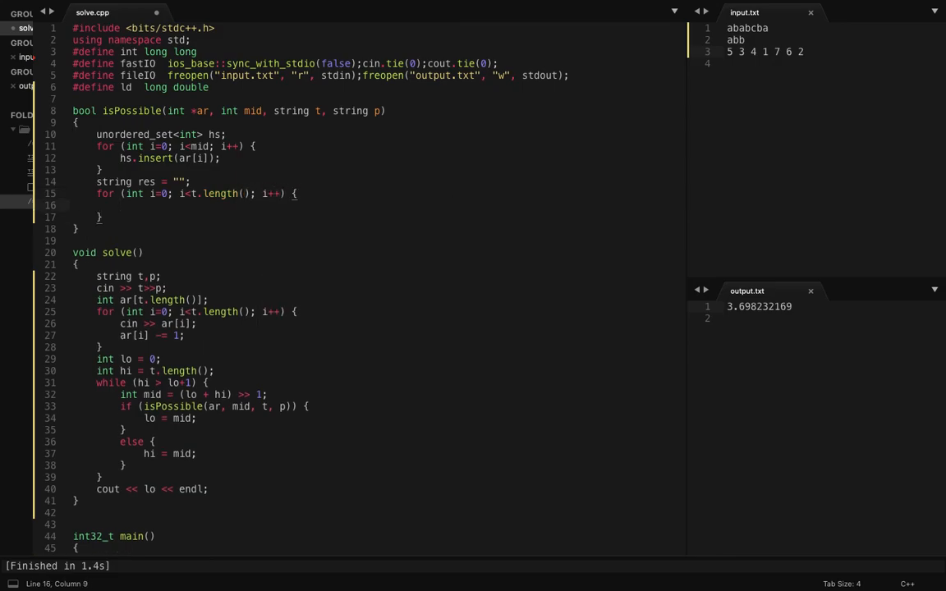
text(if ())
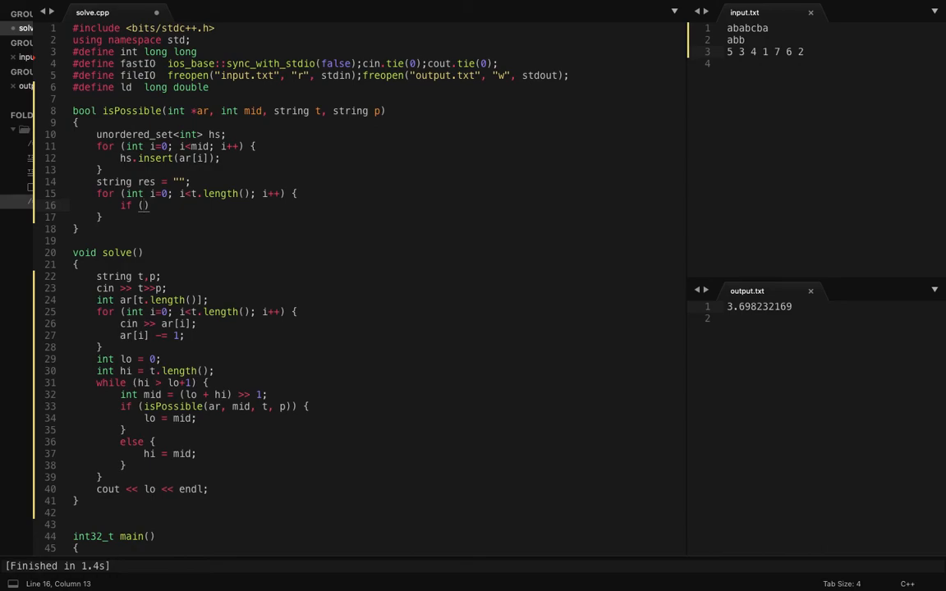
text(hs.find)
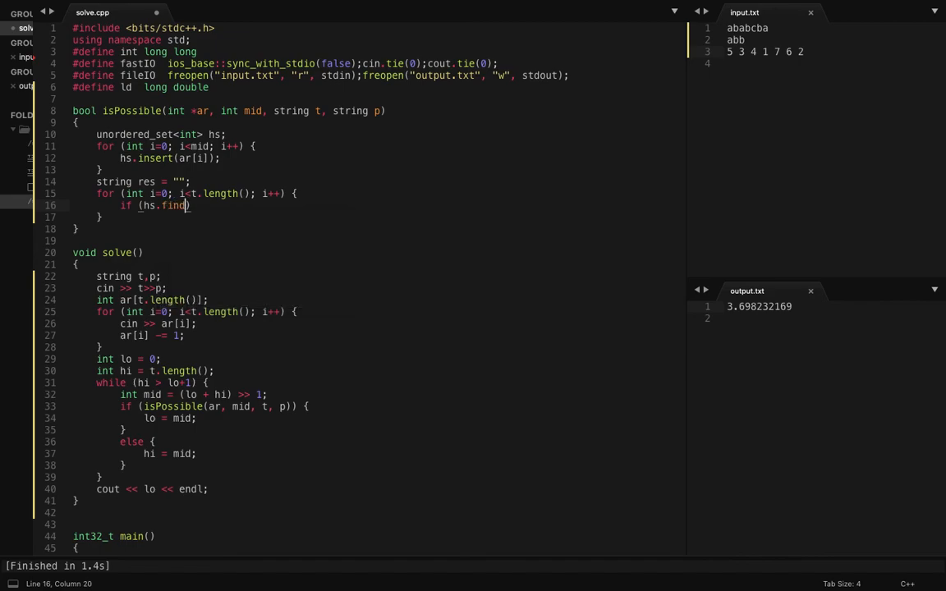
text((i) == hs)
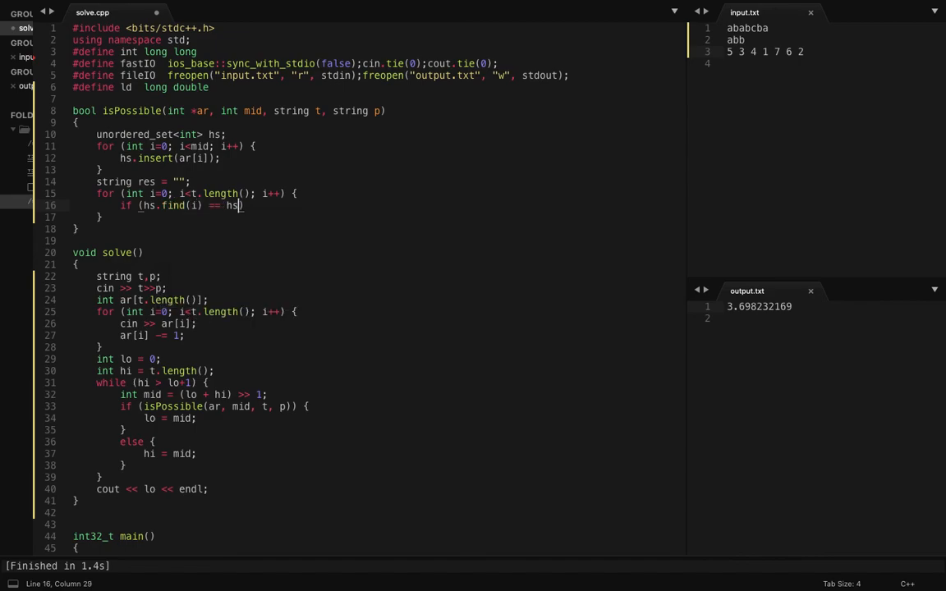
text(.end())
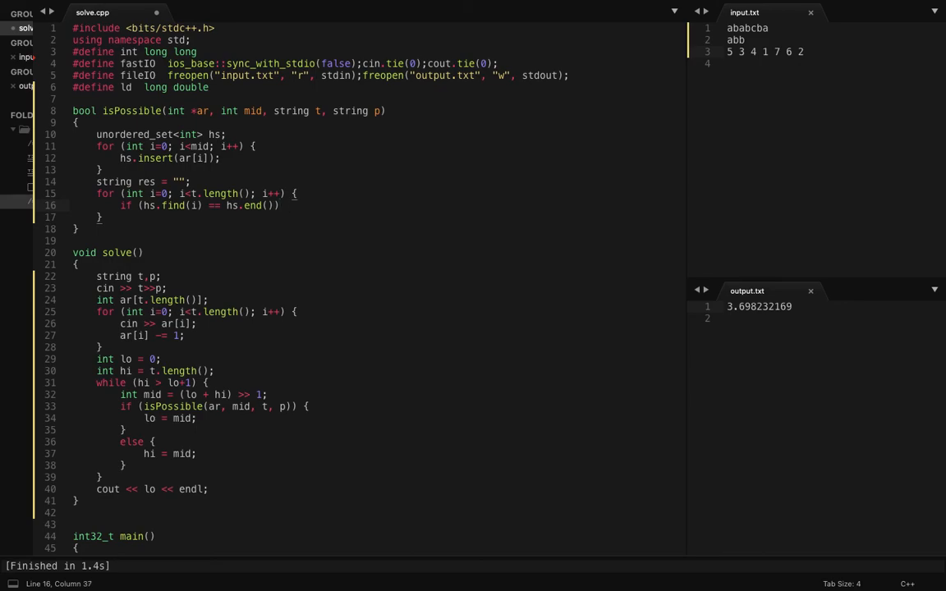
text(e)
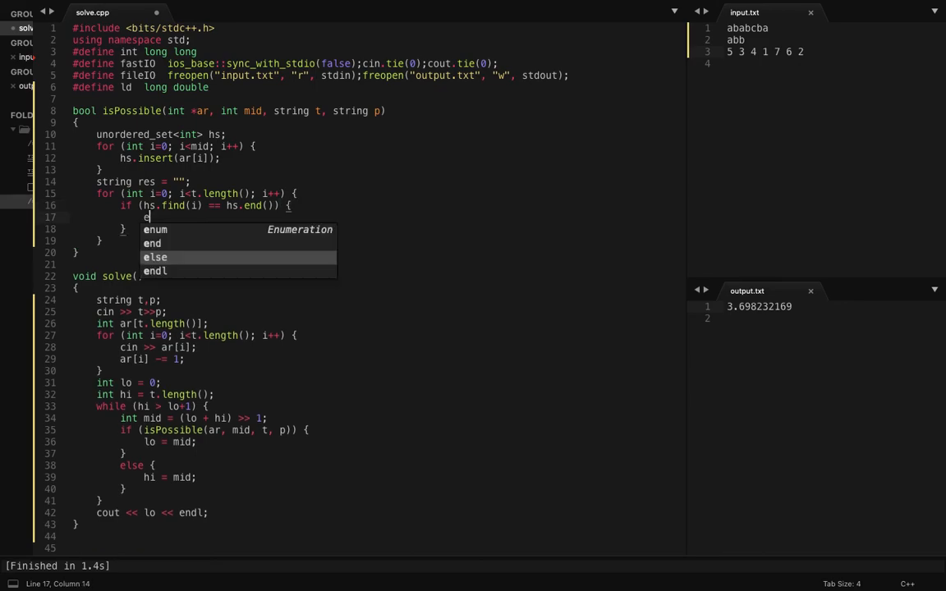
text(res +)
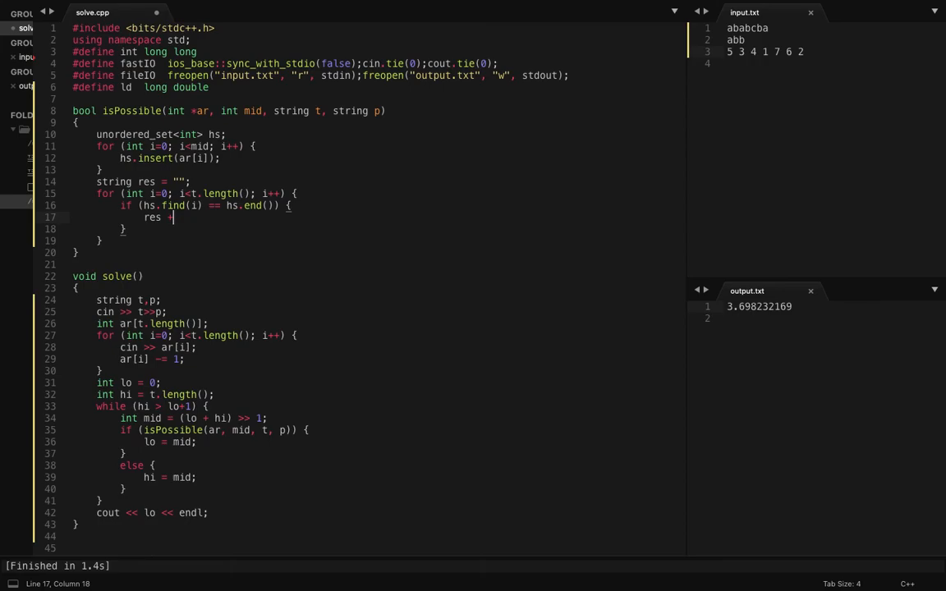
text(=)
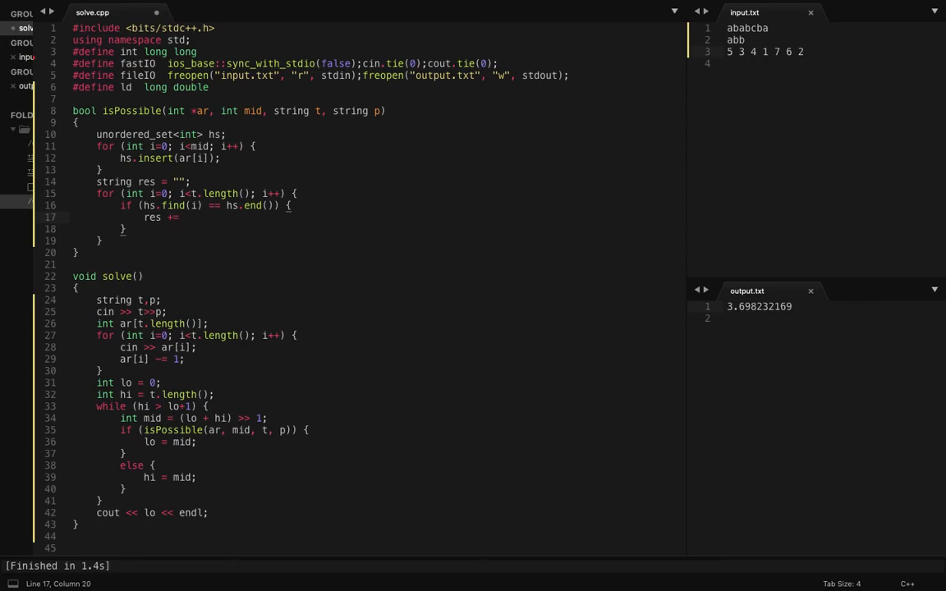
text(t[i])
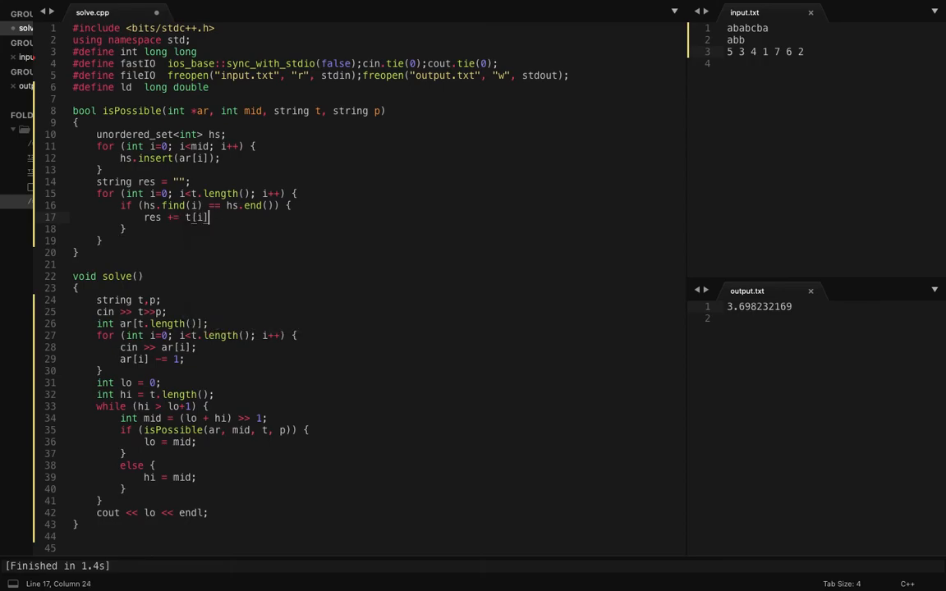
text(;)
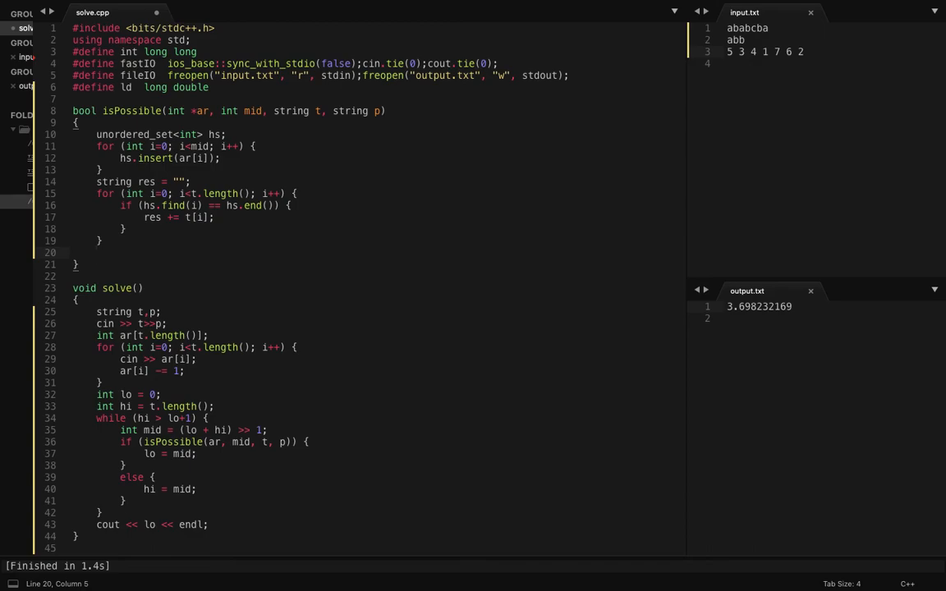
Walk res and p with pointers p1, p2, advancing p2 when res[p1] == p[p2].
text(int)
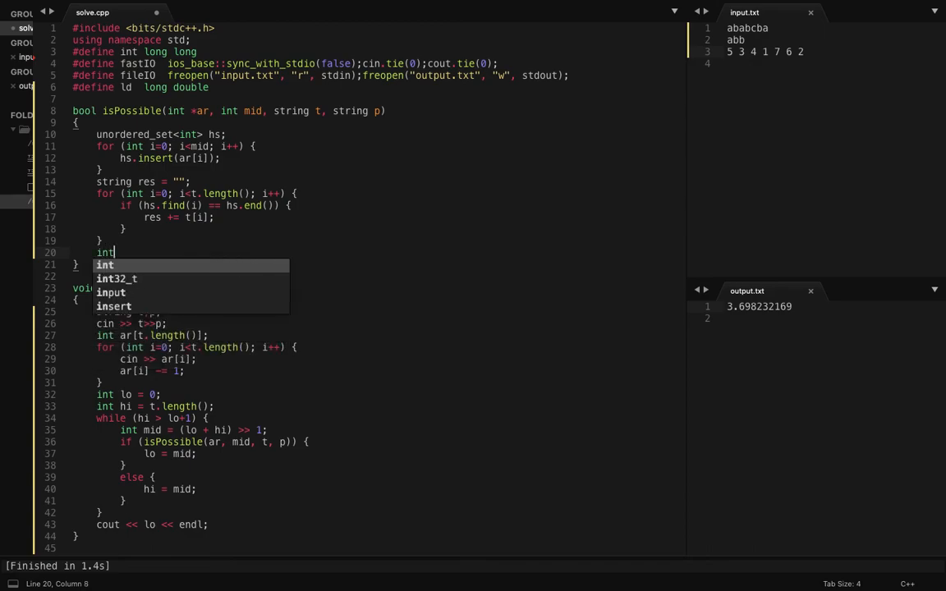
text(p1)
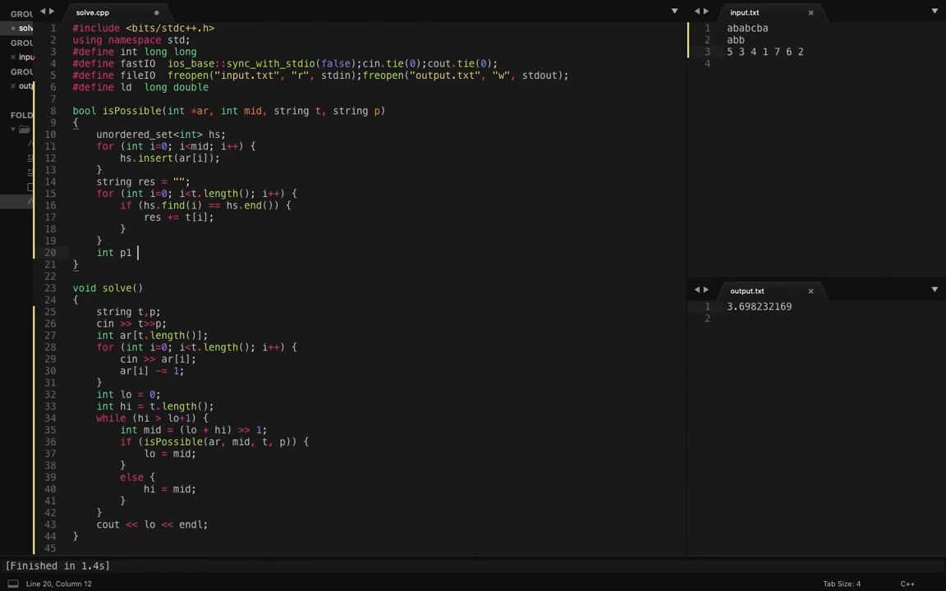
text(= 0, p2 = 0;)
text(while (p1 )
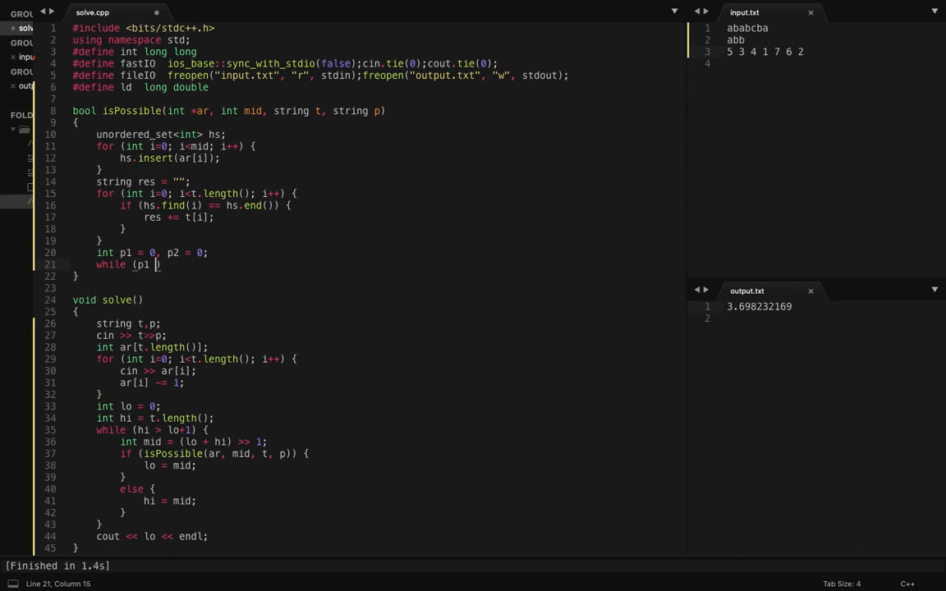
text(< res.length()
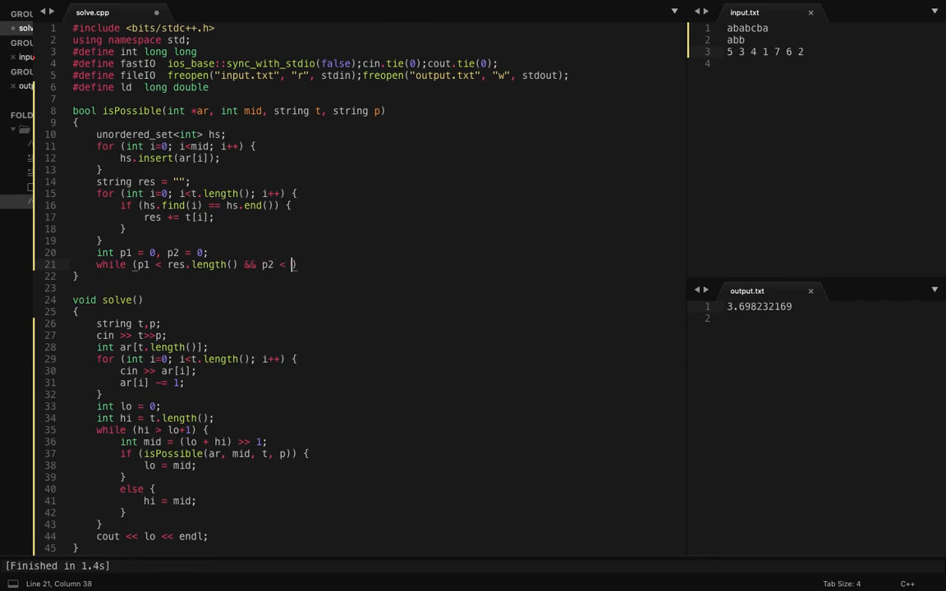
text(p.length()
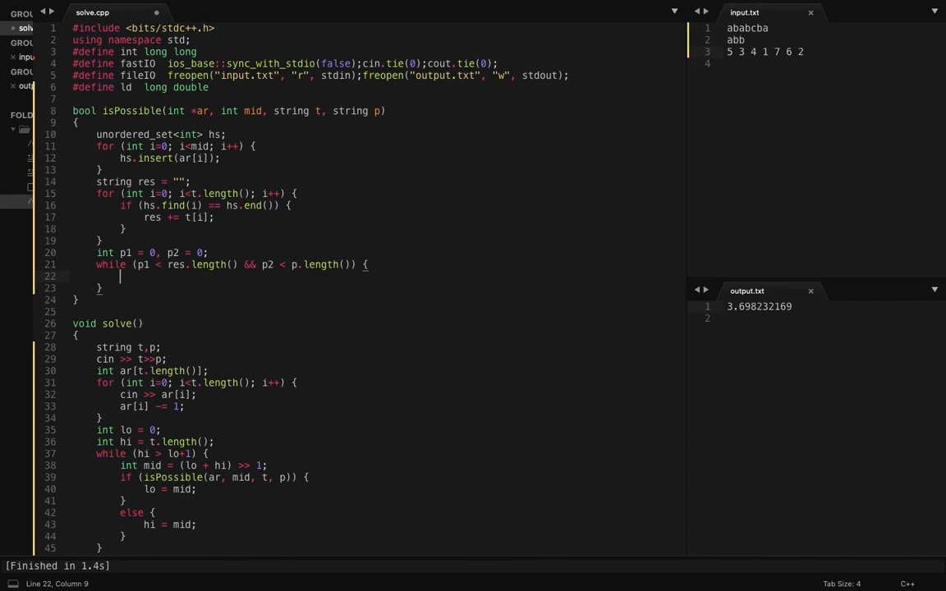
text(if (r)
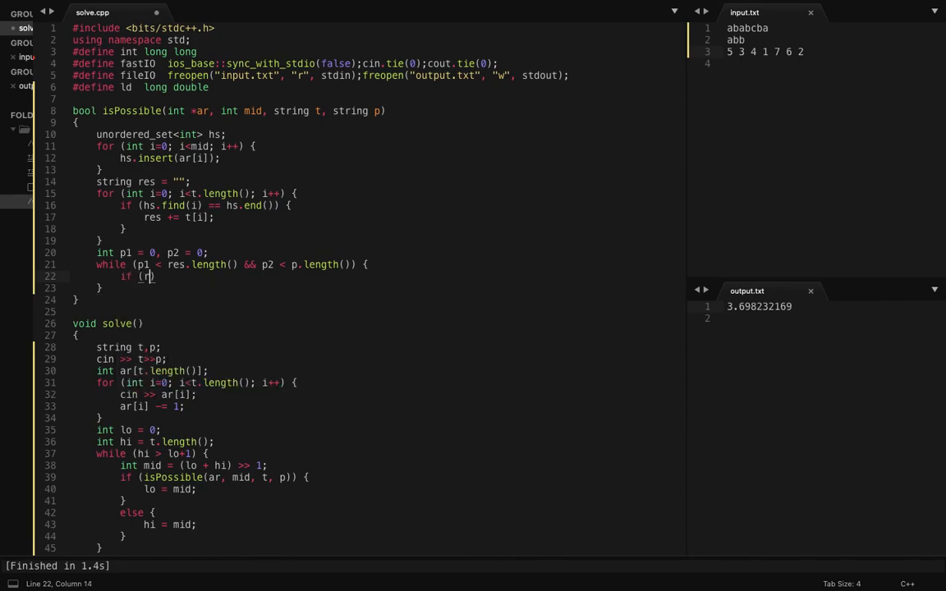
text(es[p1] ==)
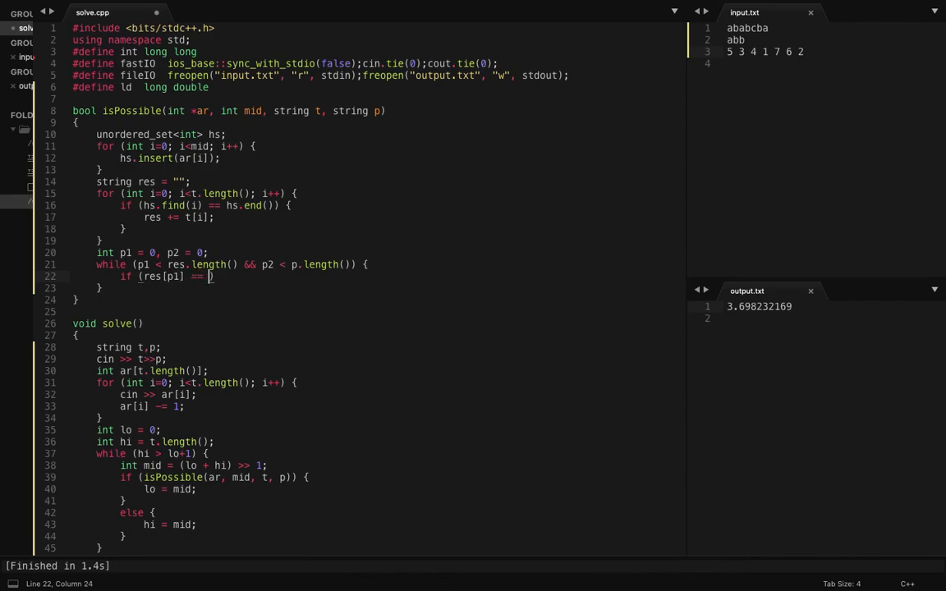
text(p[p2]))
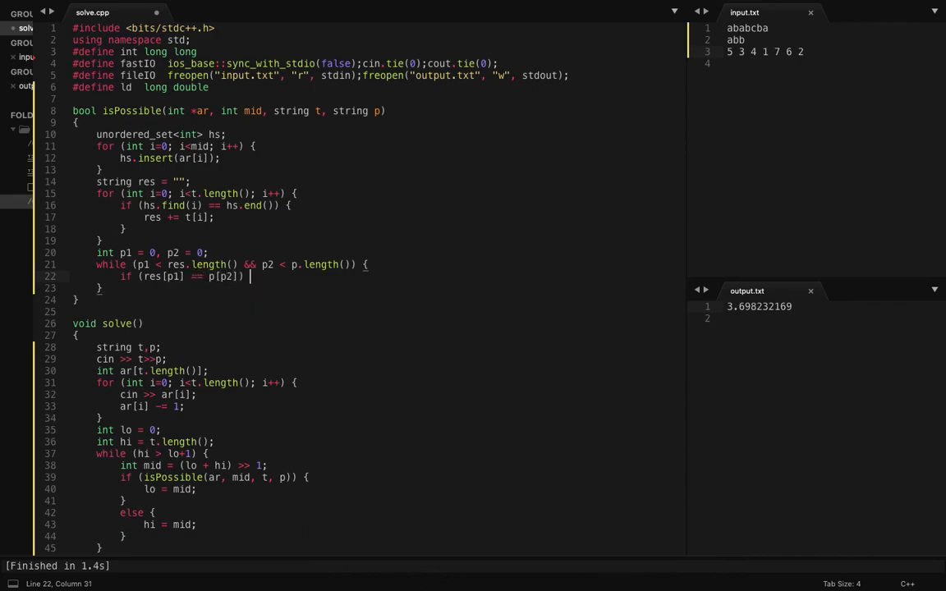
text(p1++;)
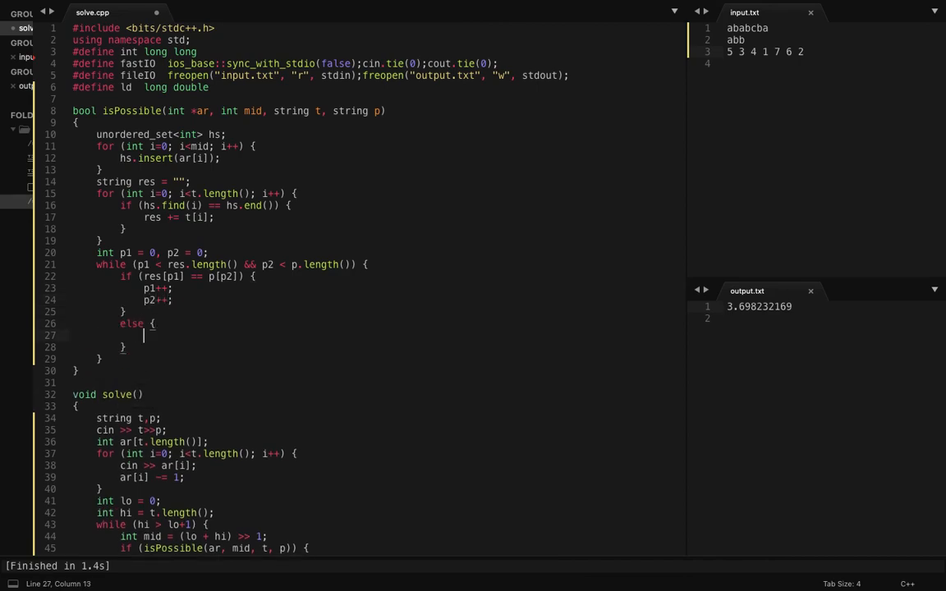
text(p1++;)
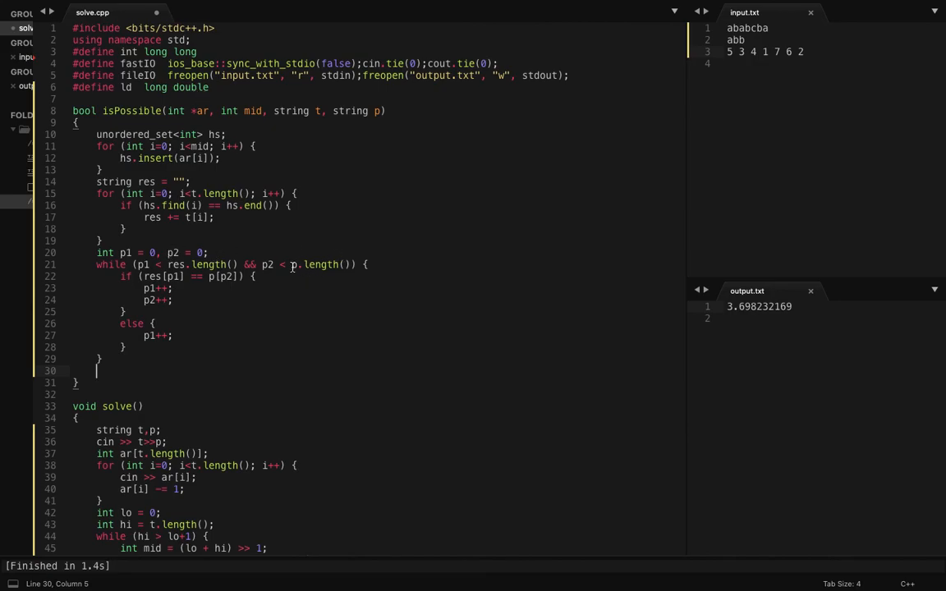
Return (p2 == p.length()) to finish isPossible.
text(return (p2)
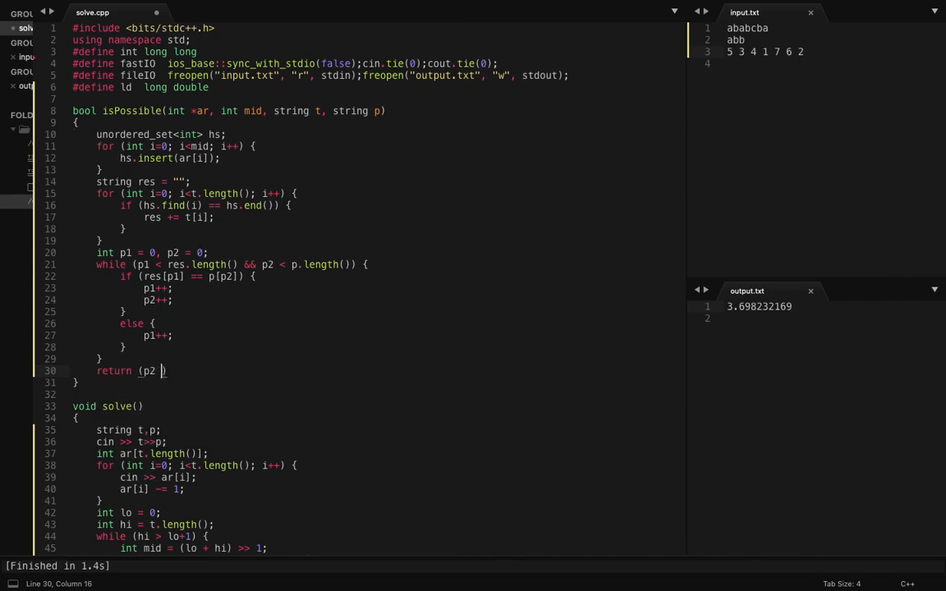
text(== p.)
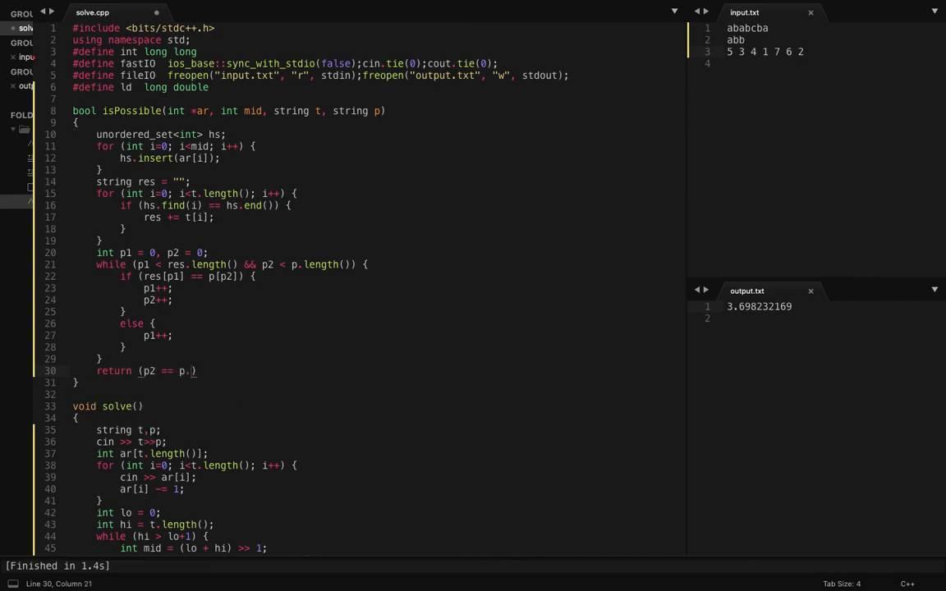
text(length());)
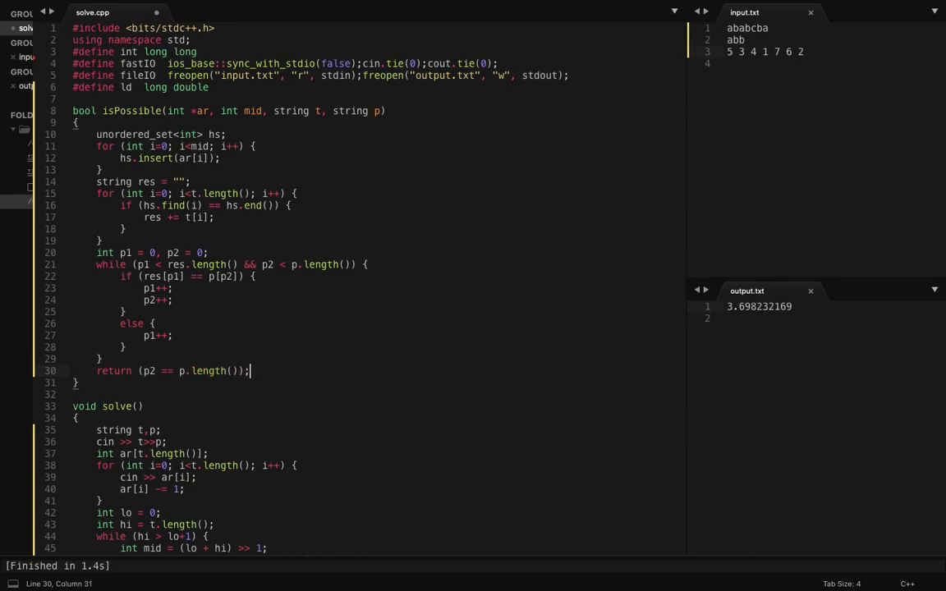
scroll(down, 3)
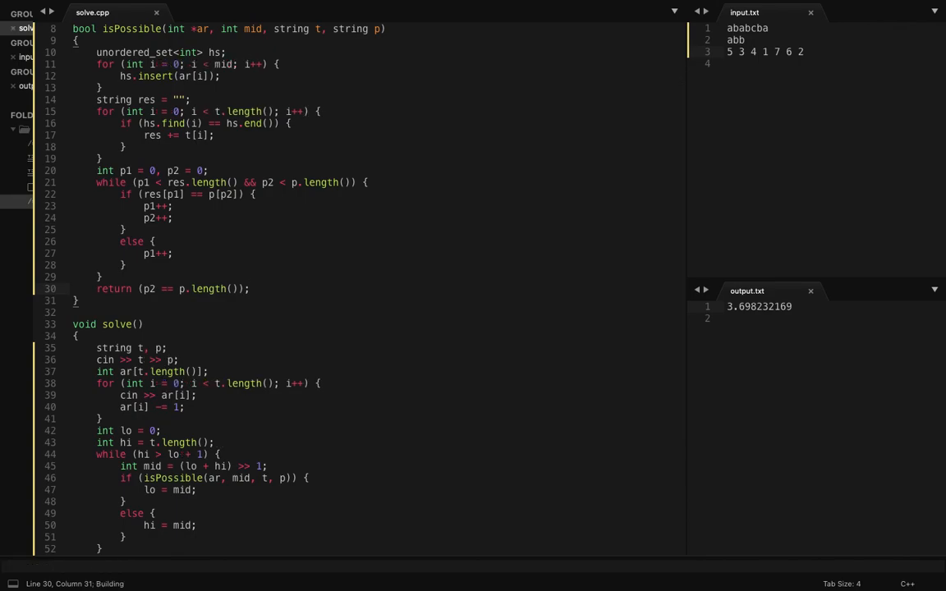
Scroll through the F. String Game statement before heading to the submit page.
scroll(down, 3)
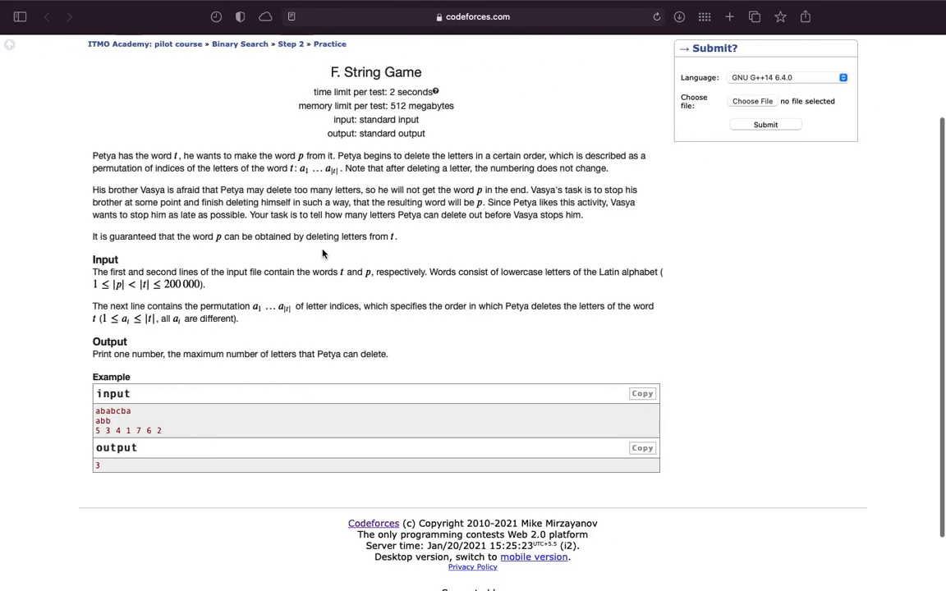
scroll(up, 3)
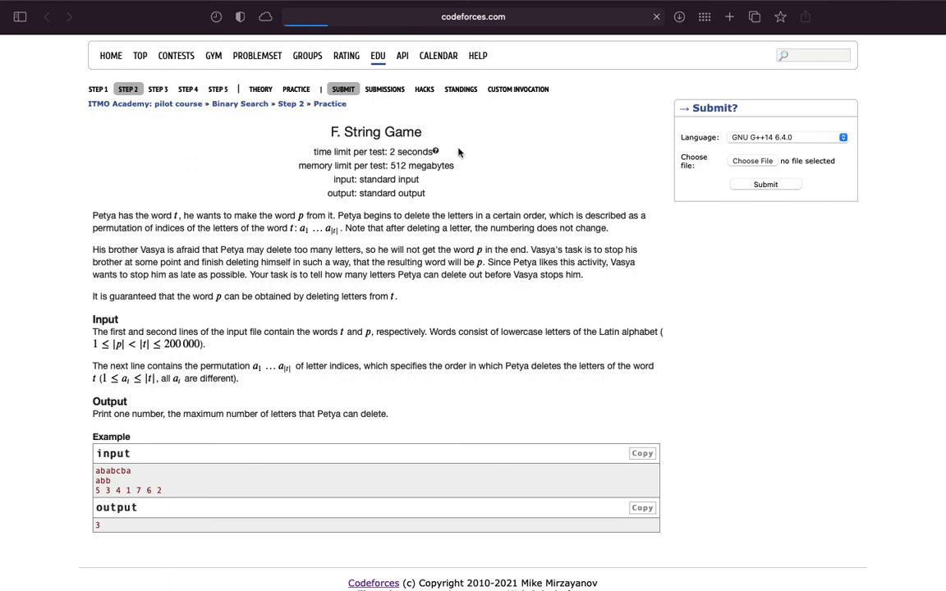
mouse_move(460, 211)
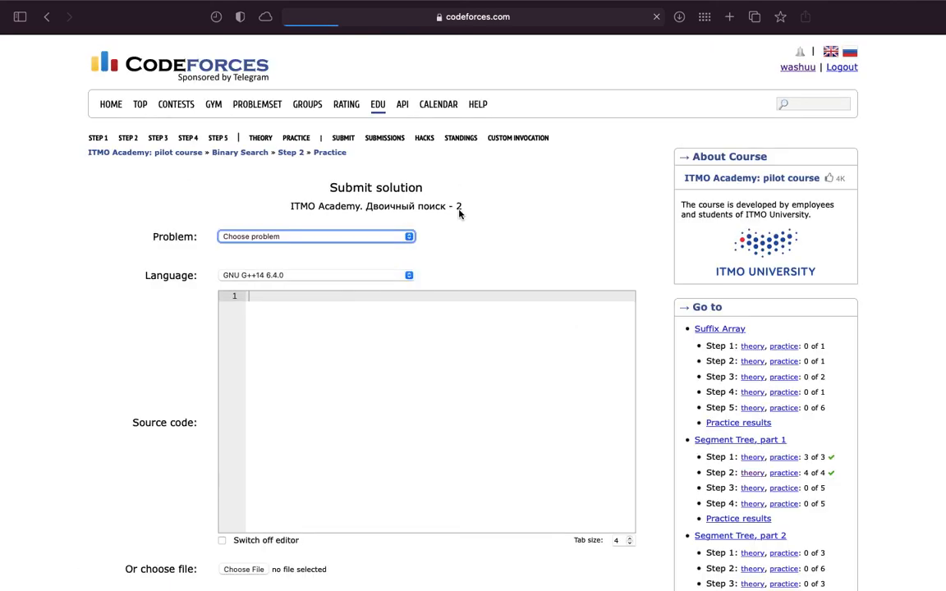
Submit the String Game solution as problem F in GNU C++14 for judging.
click(315, 236)
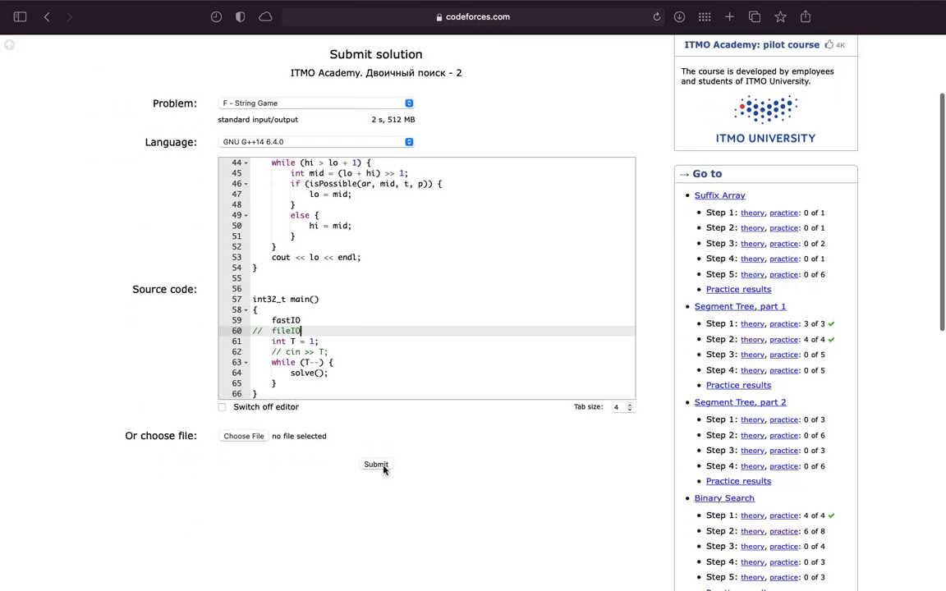
click(376, 465)
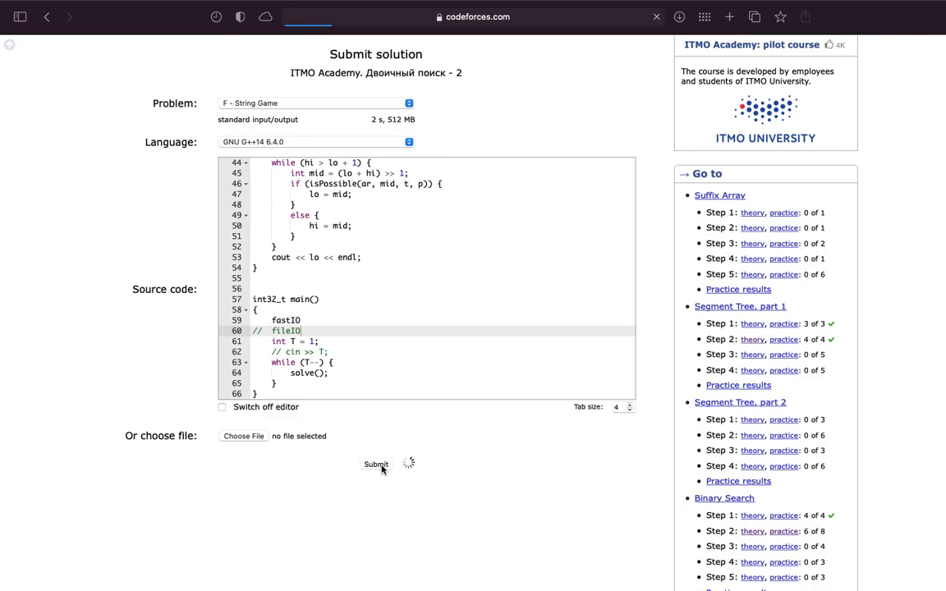
click(376, 465)
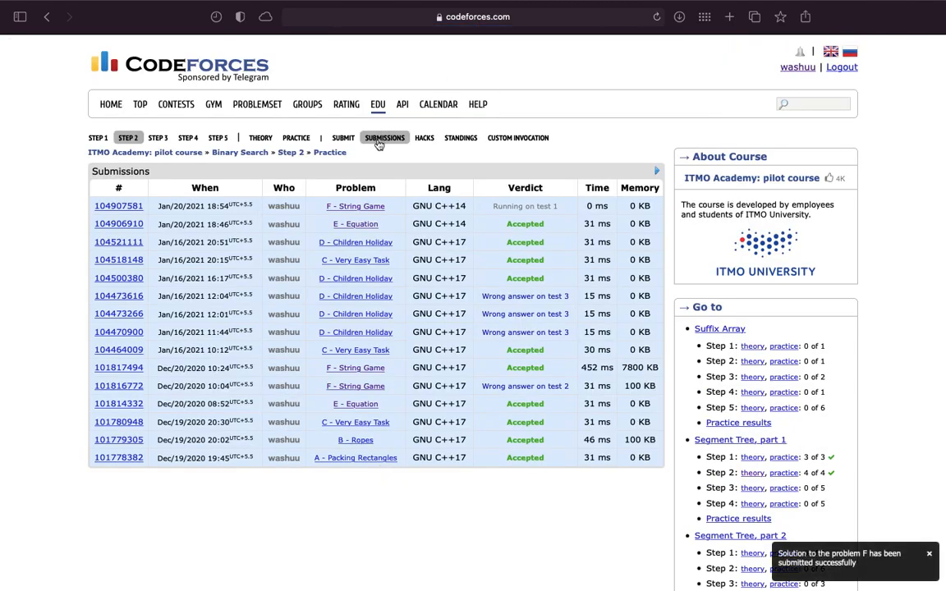